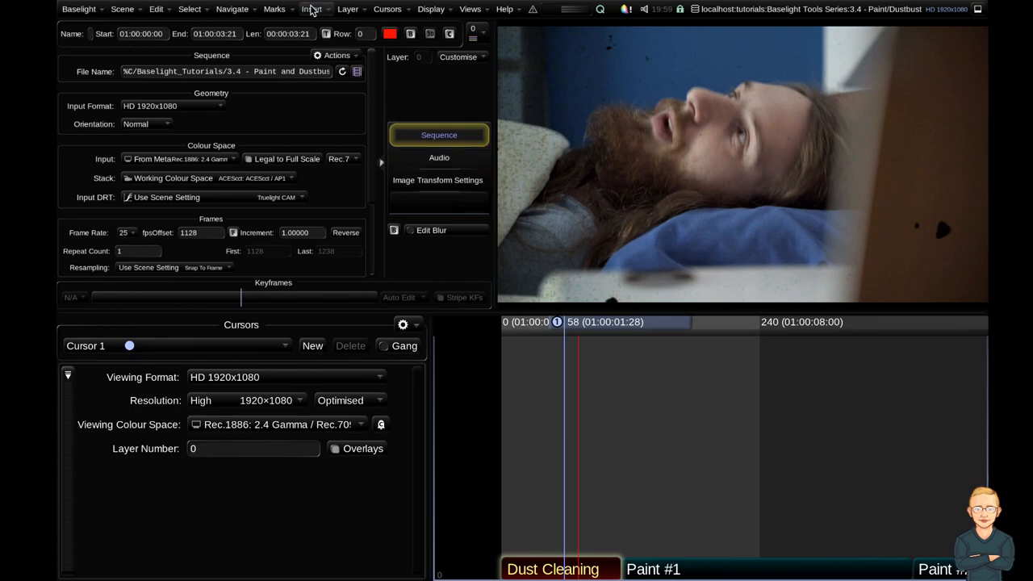
- Insert a DSpot strip into the Dust Cleaning shot from the Insert menu
left_click(311, 9)
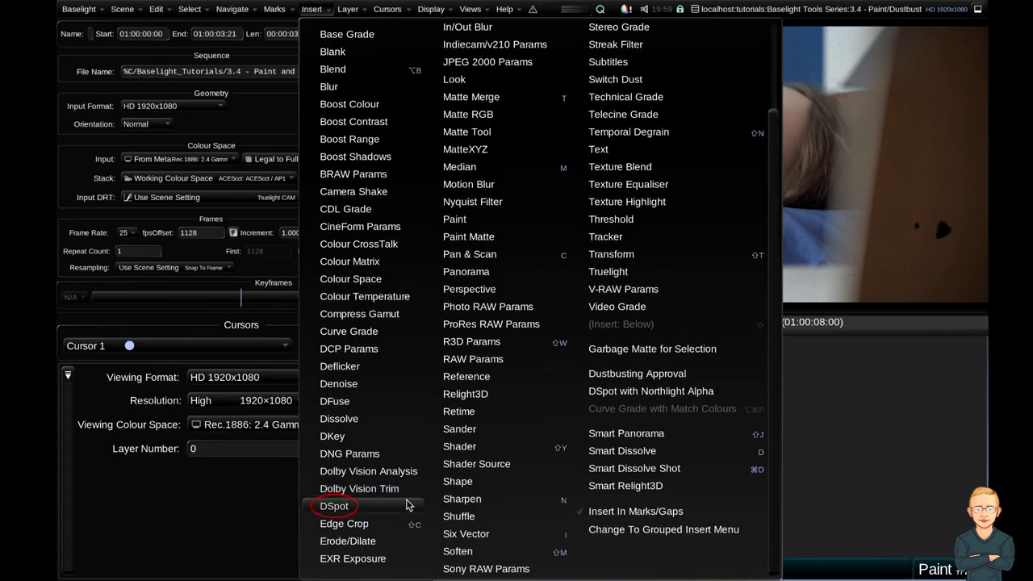
left_click(334, 506)
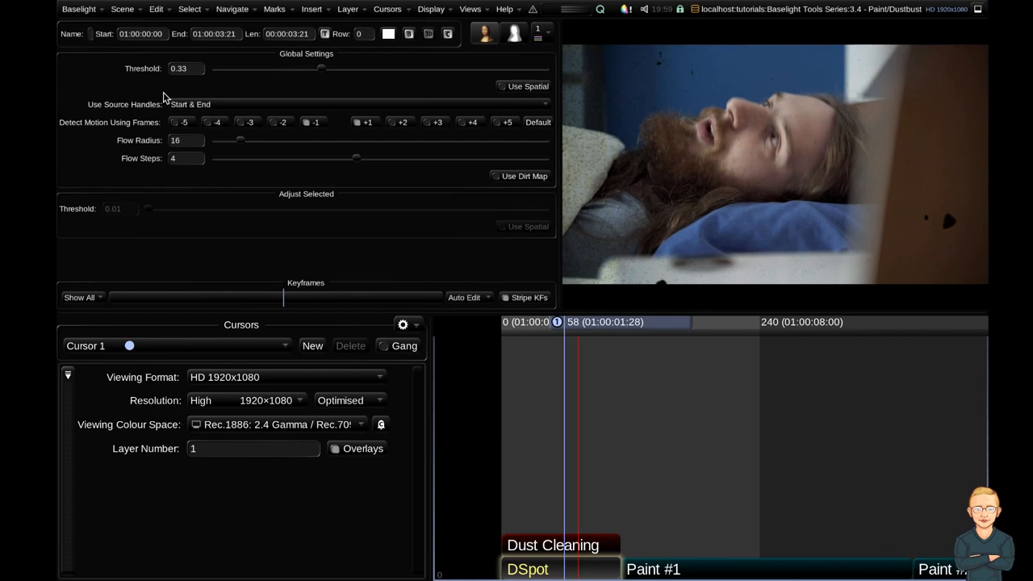
mouse_move(149, 80)
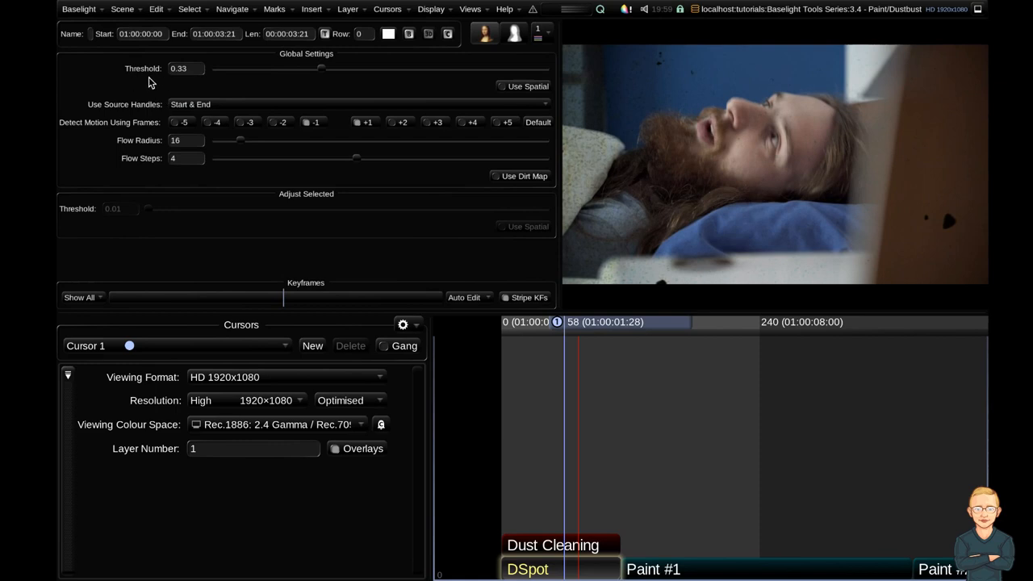
- Set the DSpot global threshold to 0.01 and Use Source Handles to None (Restrict To Strip)
left_click_drag(321, 67, 311, 68)
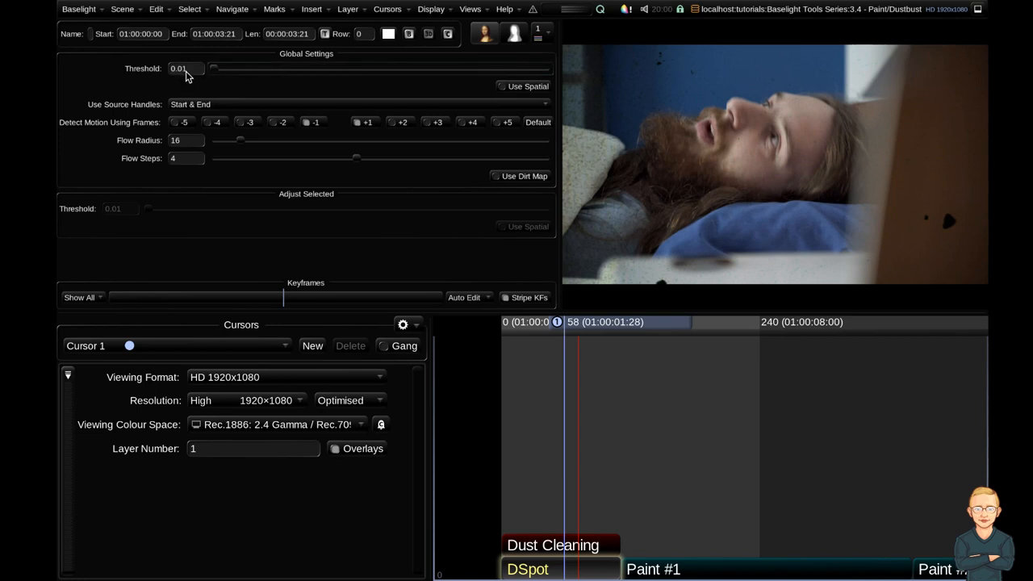
left_click(347, 105)
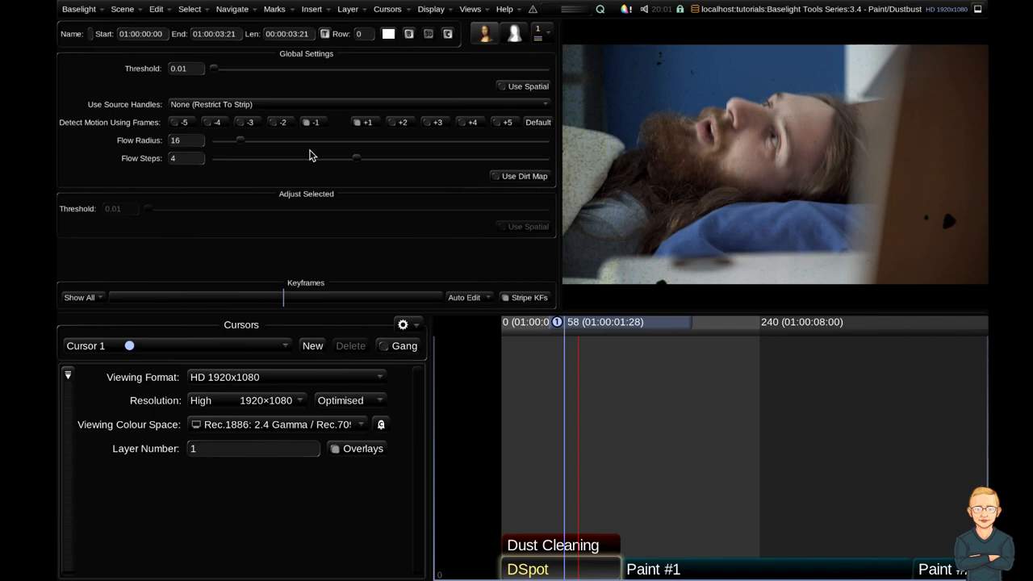
mouse_move(585, 577)
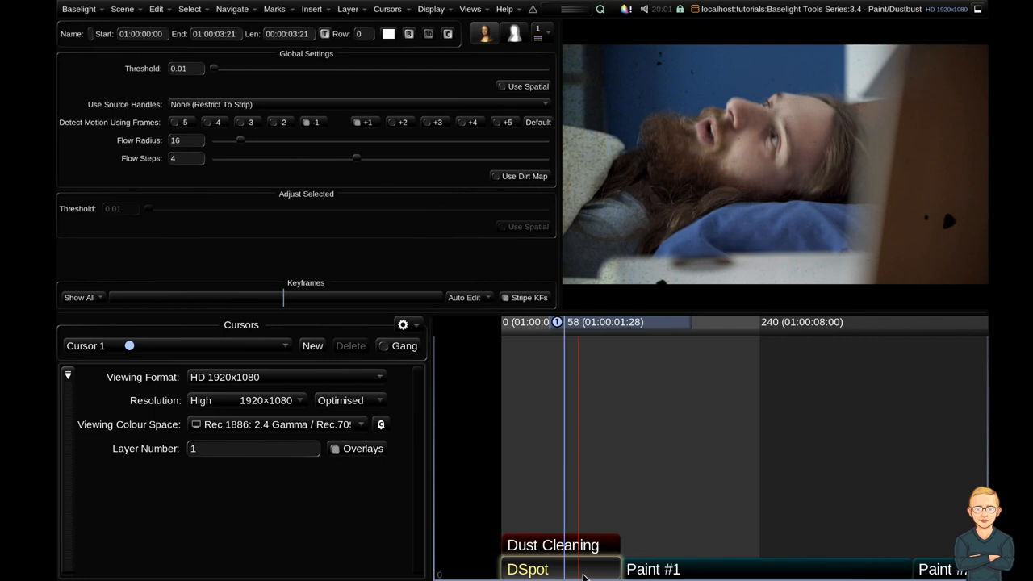
mouse_move(706, 135)
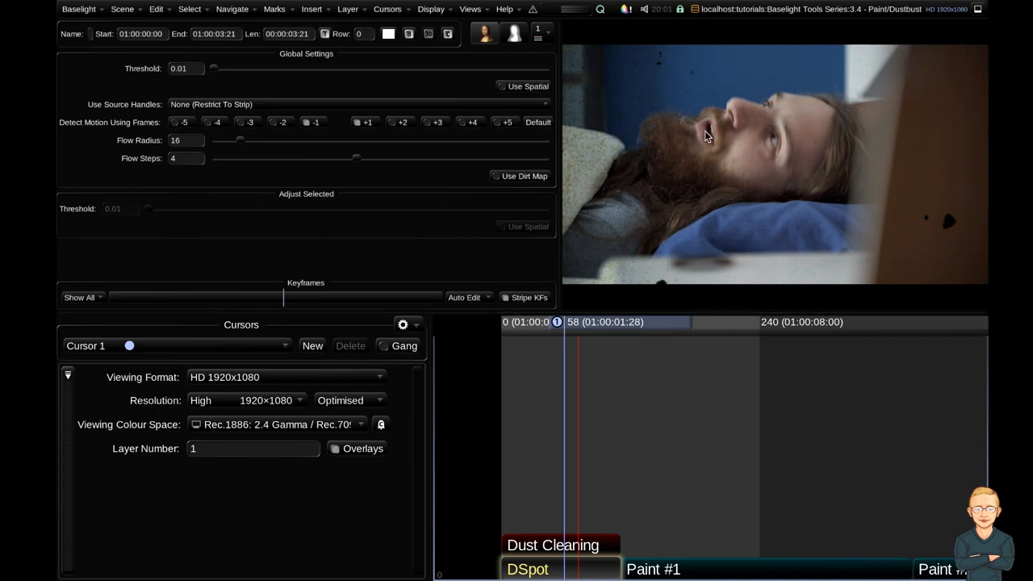
mouse_move(918, 243)
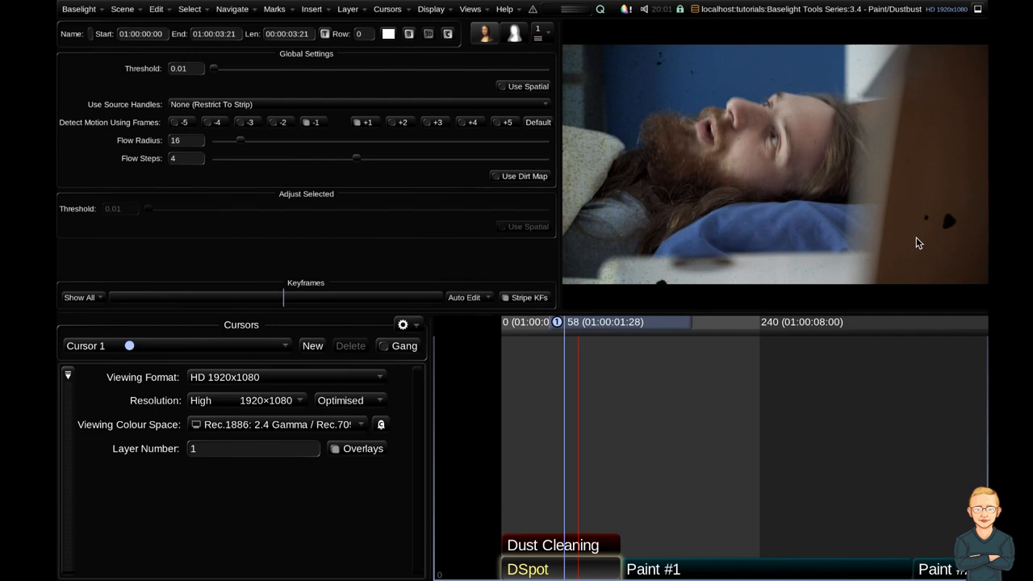
mouse_move(800, 226)
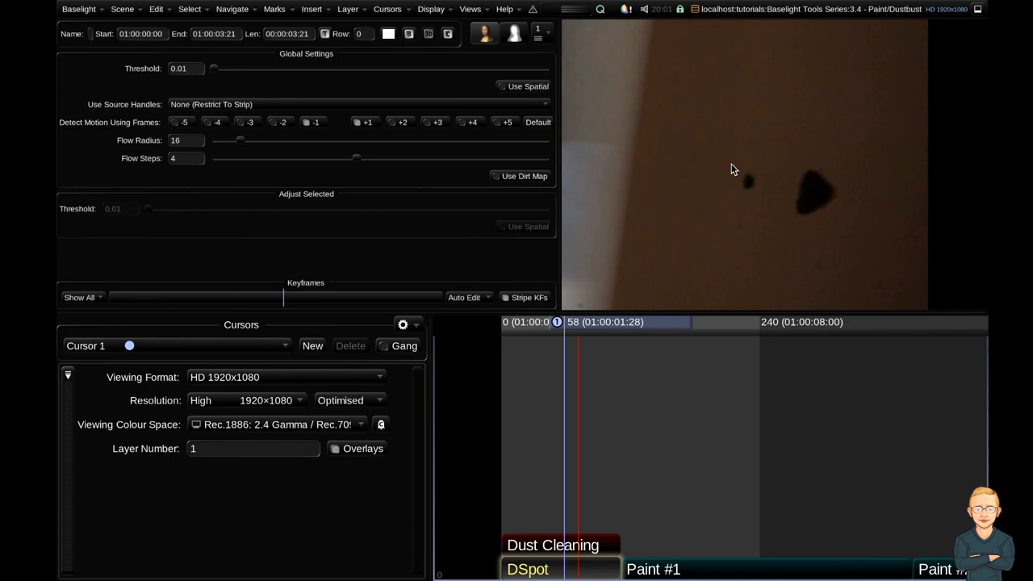
- Zoom into the wall so DSpot boxes mark the two dark specks
left_click_drag(734, 168, 764, 203)
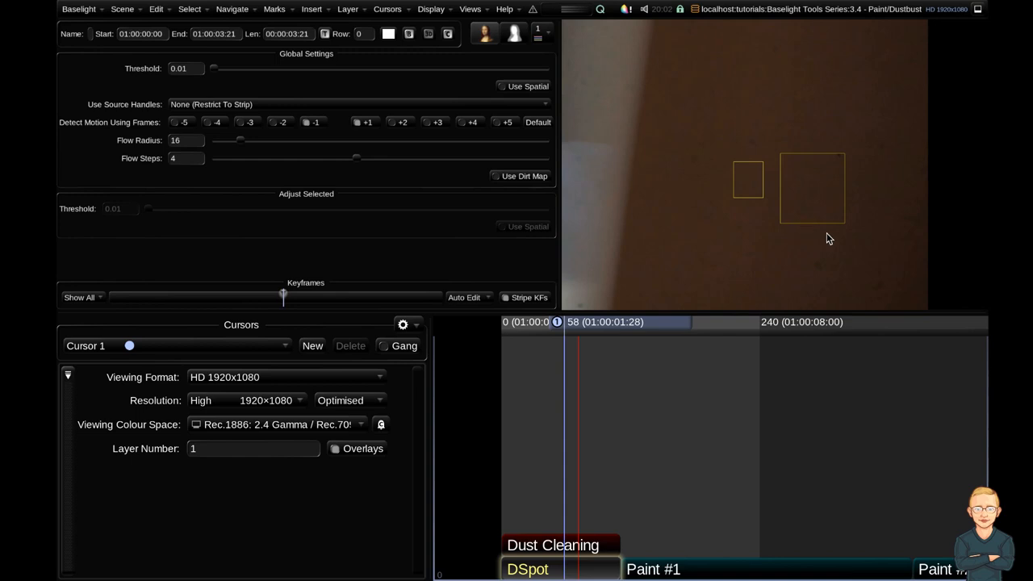
mouse_move(839, 234)
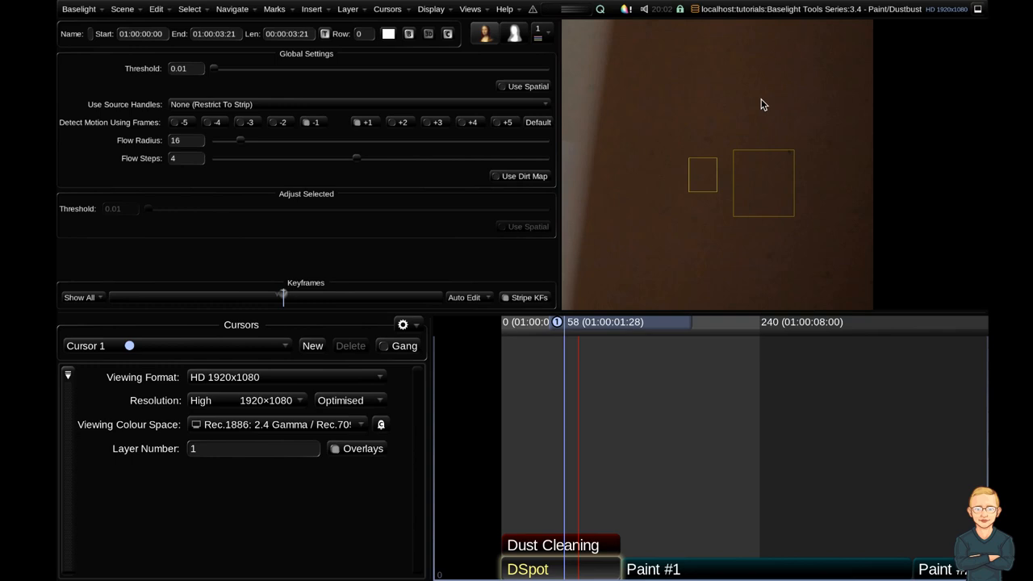
mouse_move(826, 187)
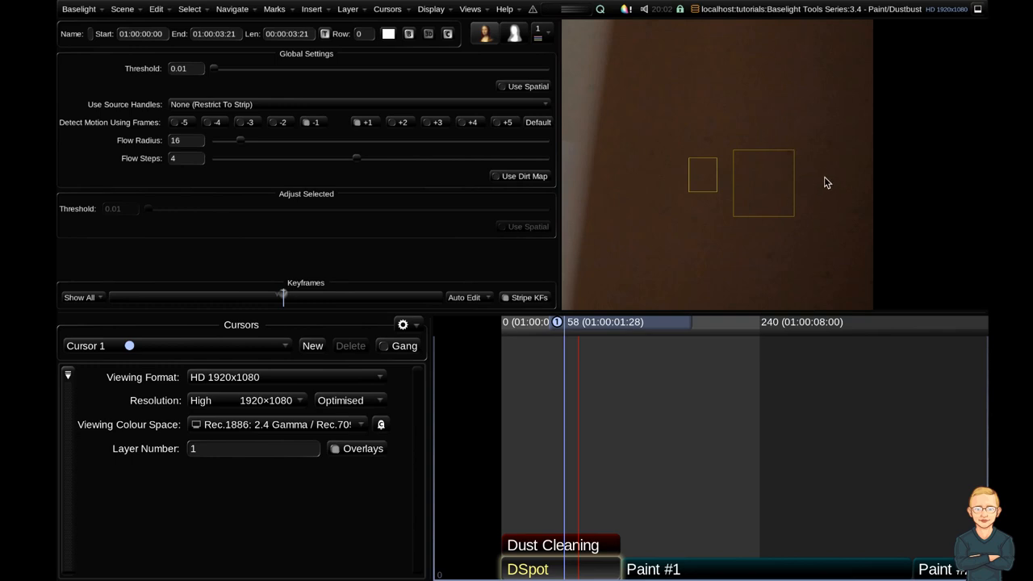
mouse_move(779, 214)
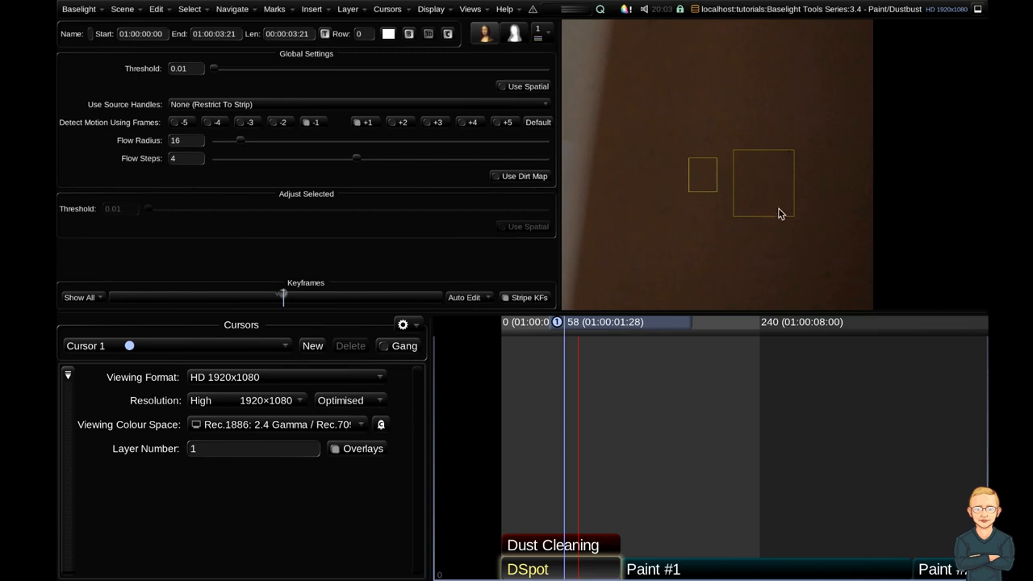
mouse_move(874, 334)
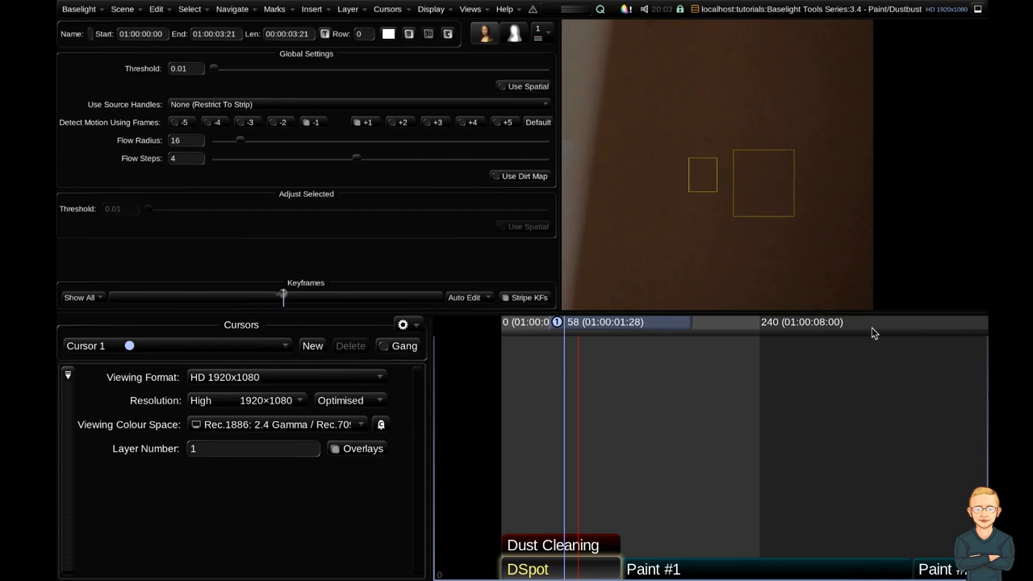
mouse_move(776, 184)
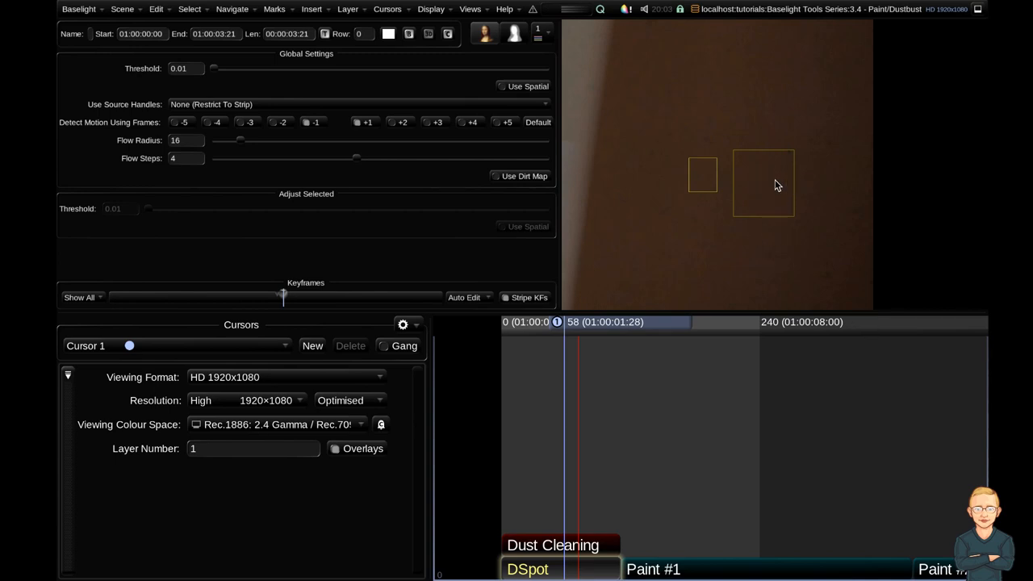
- Select the DSpot detection box around the larger triangular speck
left_click(762, 181)
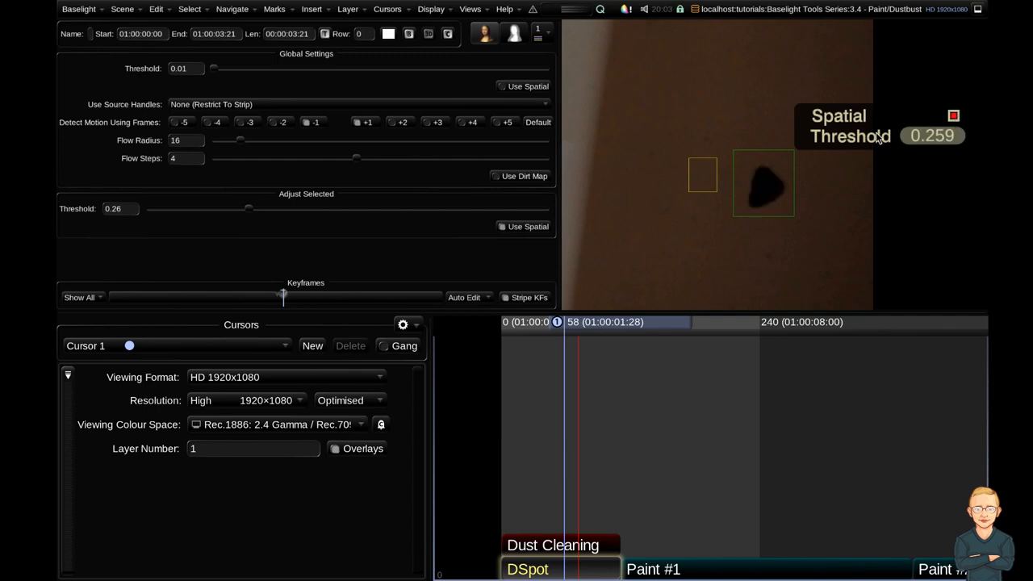
mouse_move(774, 145)
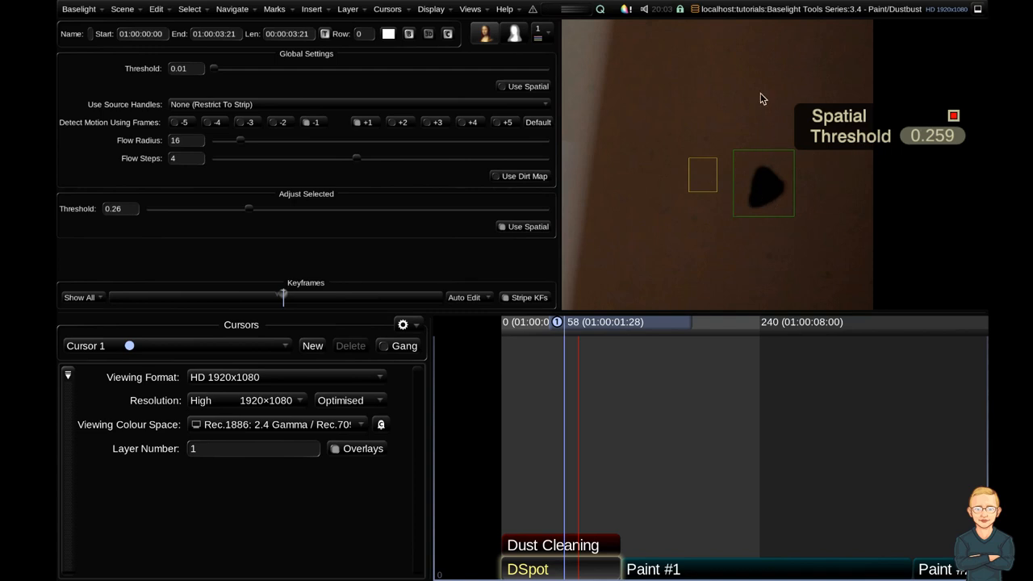
mouse_move(826, 165)
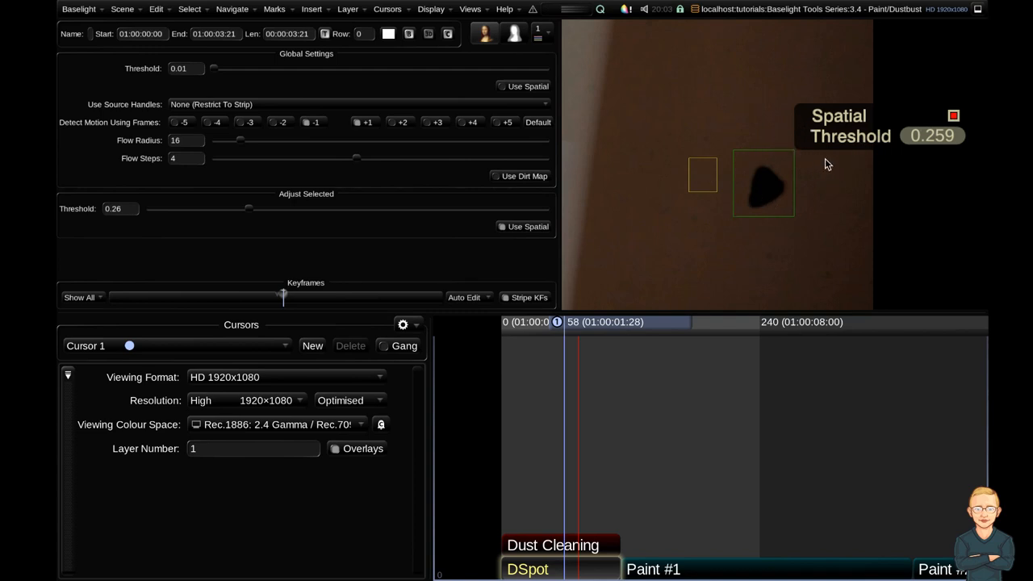
mouse_move(875, 121)
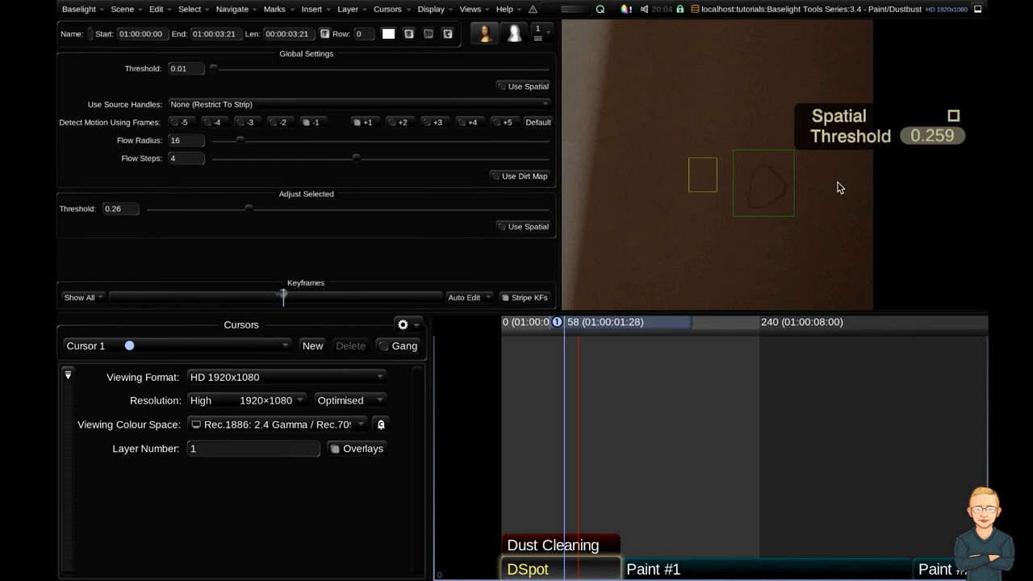
mouse_move(820, 190)
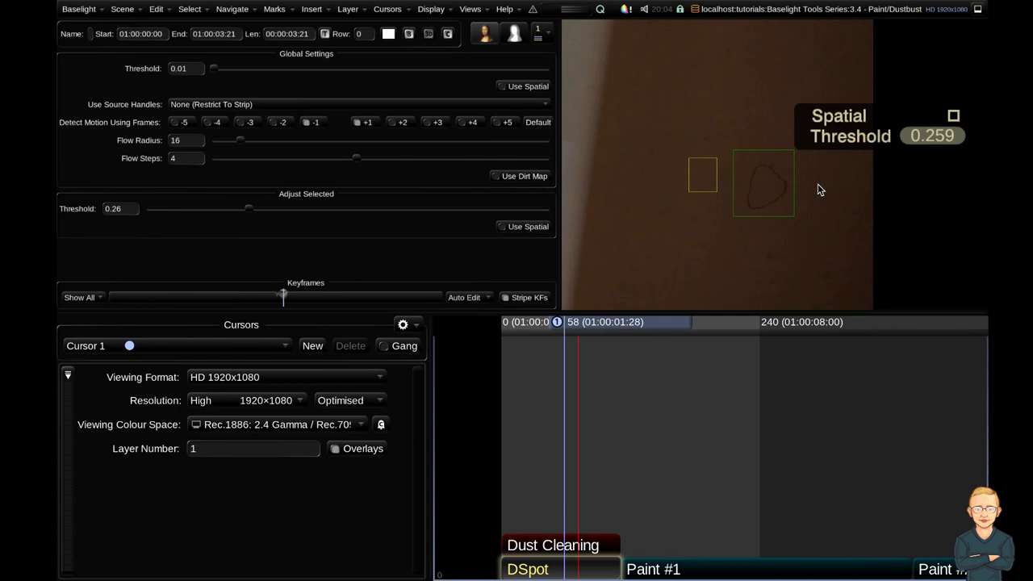
mouse_move(781, 188)
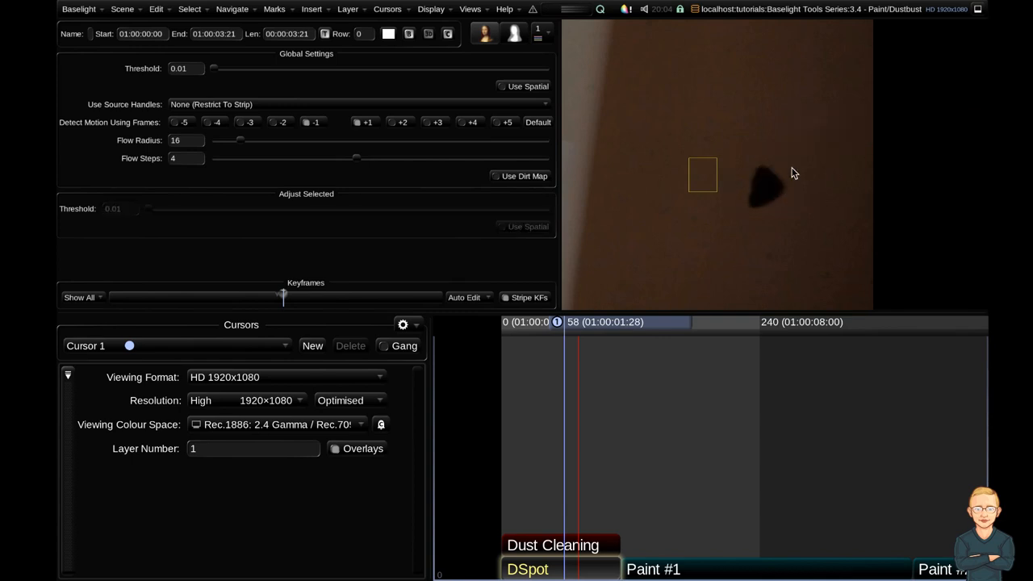
mouse_move(694, 173)
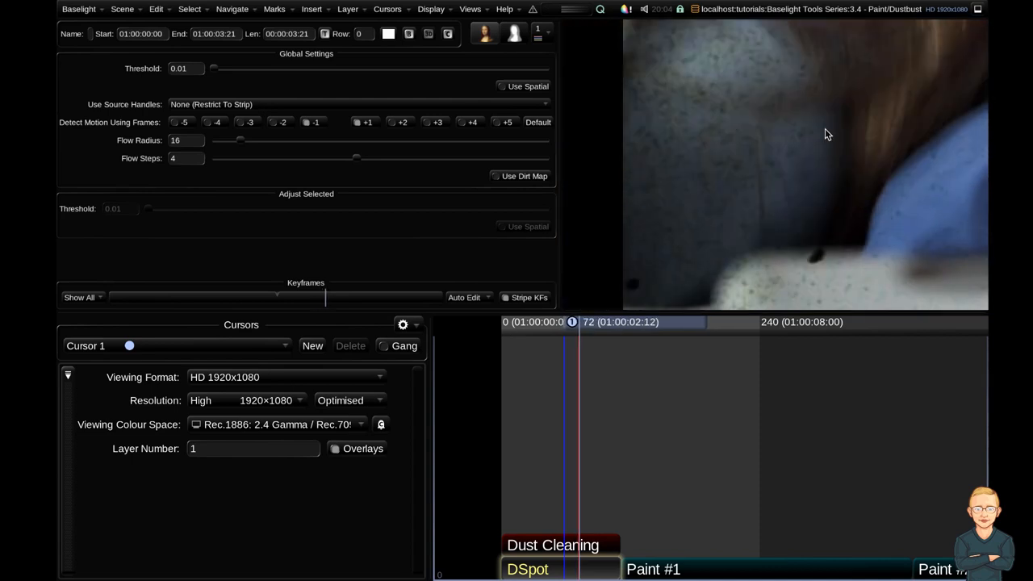
mouse_move(808, 195)
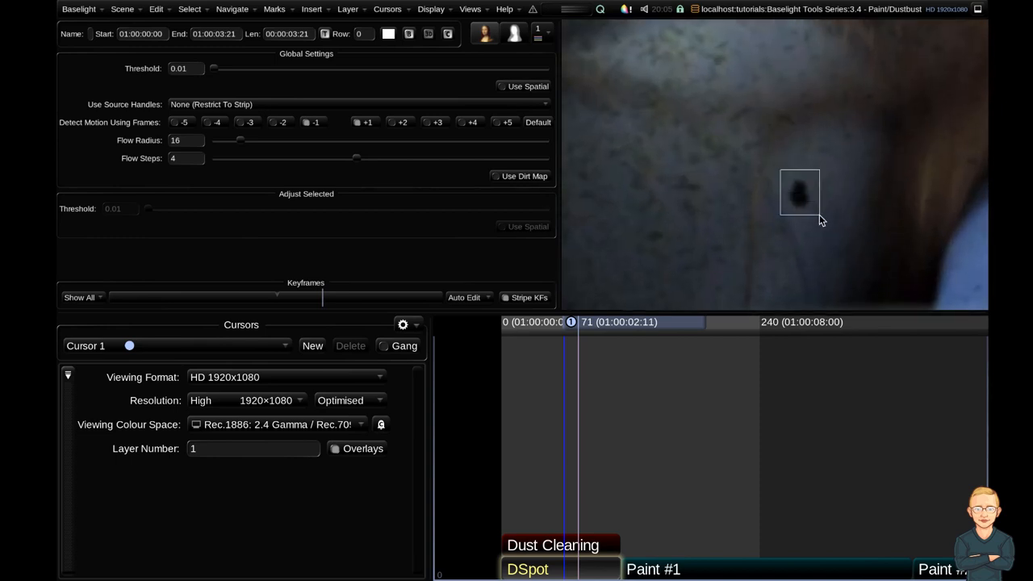
- Mark the dark speck near the frame centre at frame 71 for DSpot removal
left_click(799, 194)
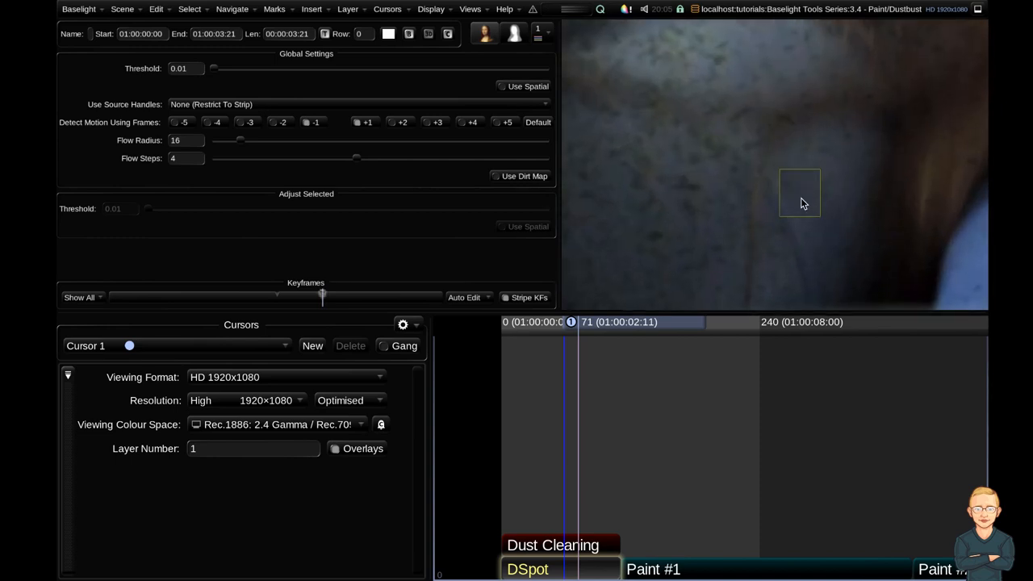
mouse_move(813, 215)
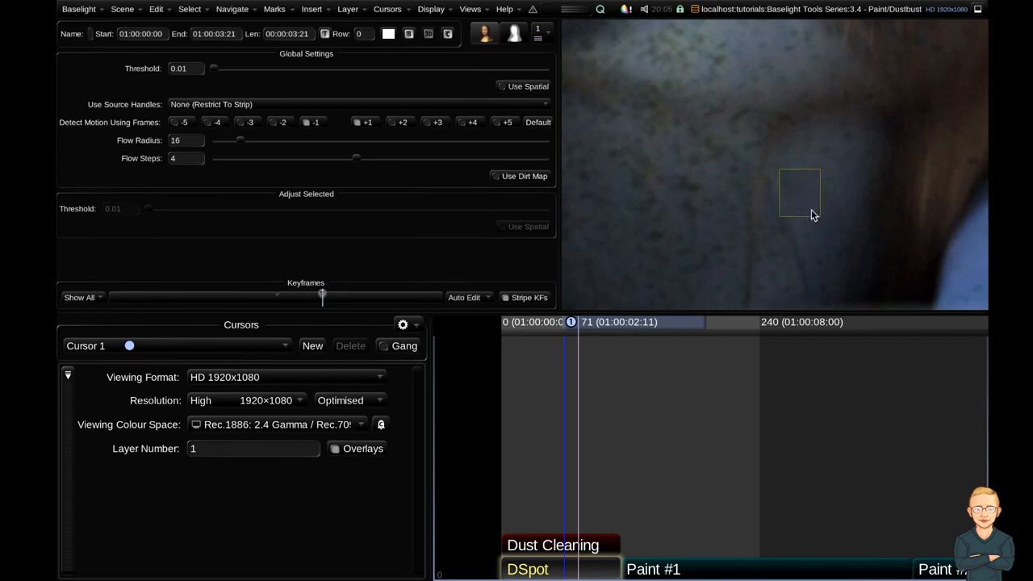
mouse_move(493, 359)
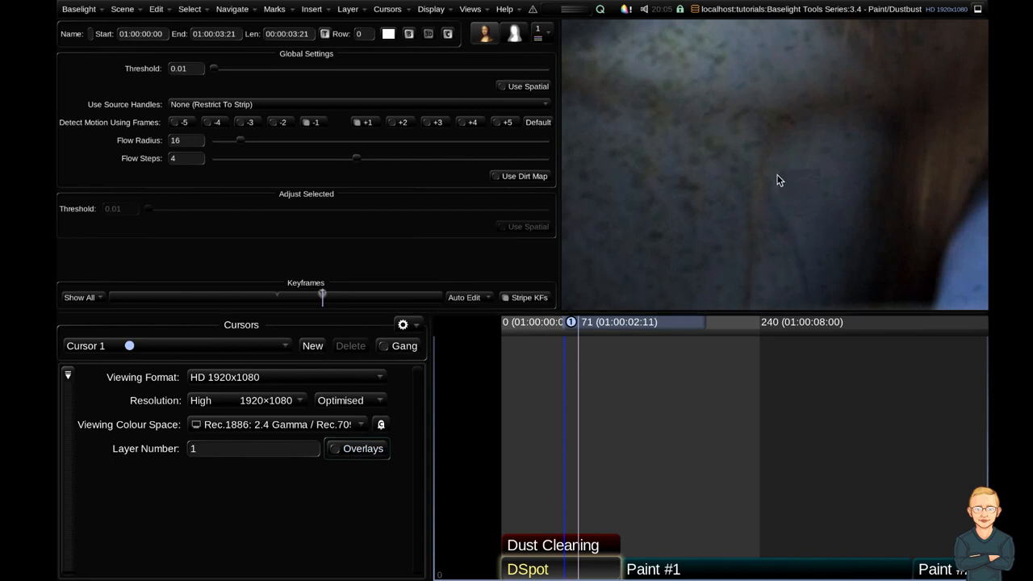
mouse_move(812, 216)
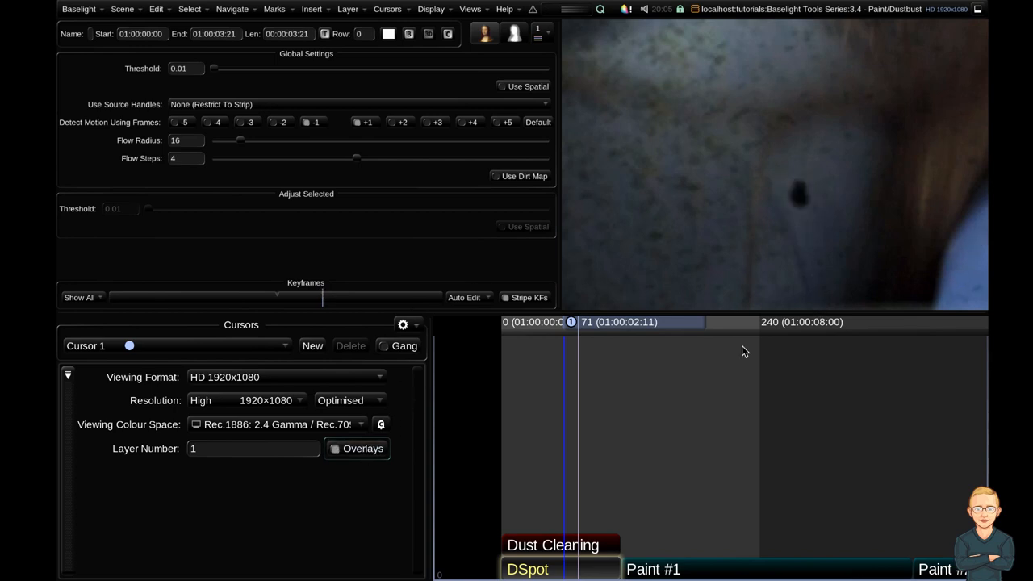
- Insert a Paint strip beneath the DSpot strip from the Insert menu
left_click(312, 9)
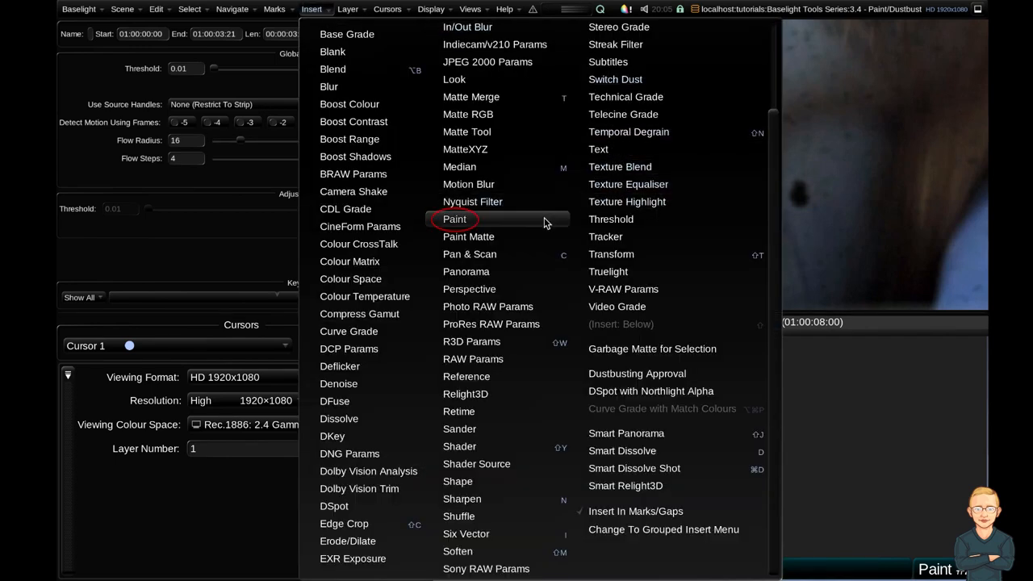
left_click(454, 219)
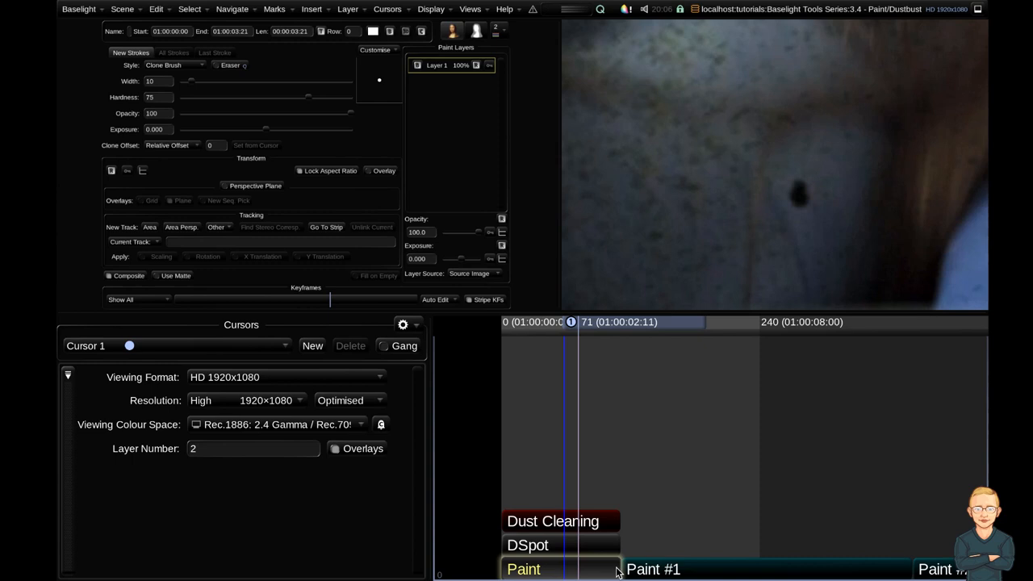
mouse_move(597, 549)
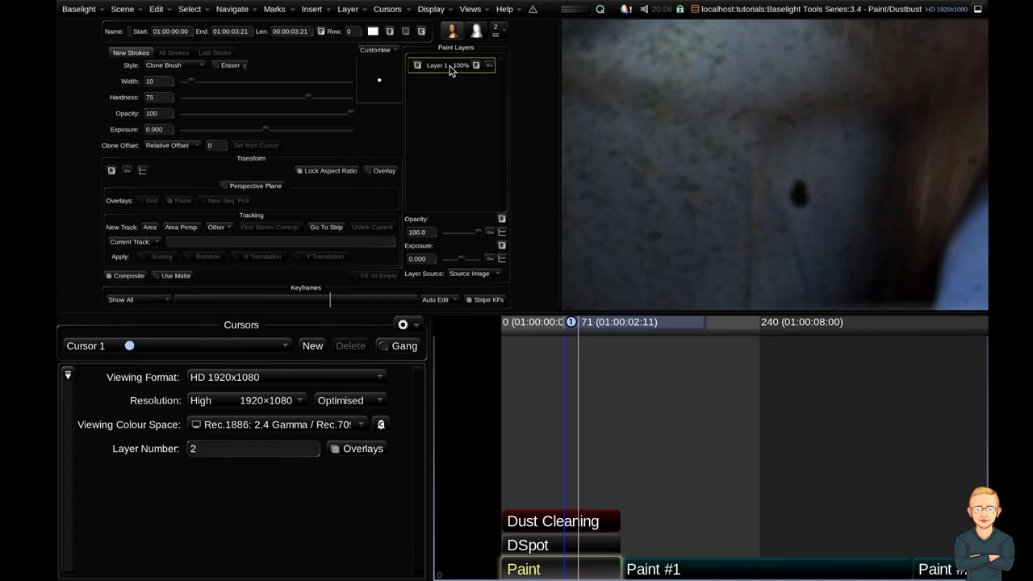
- Turn on Dustbusting mode for the paint layer, placing it on a new Layer 2
left_click(488, 65)
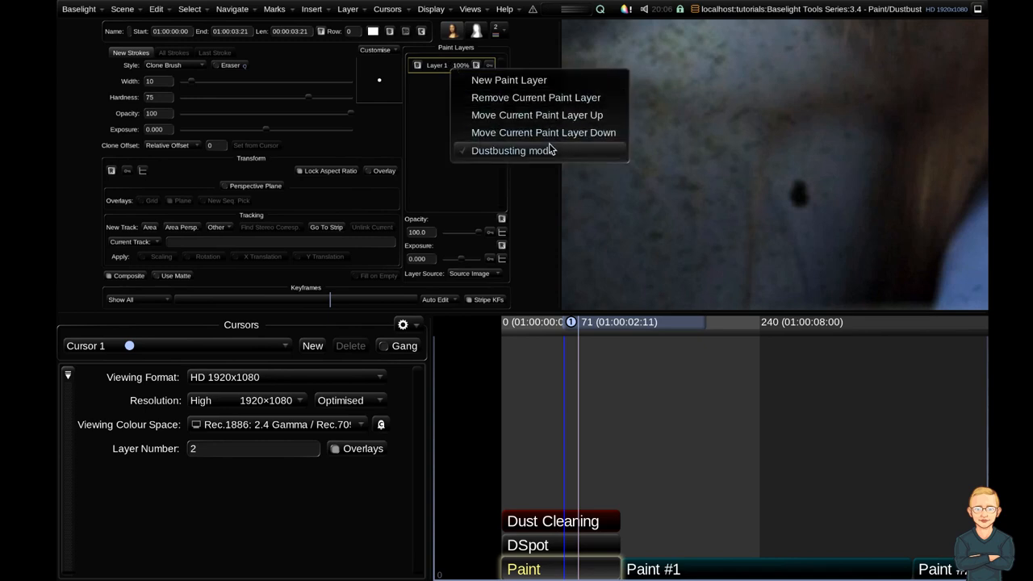
mouse_move(529, 162)
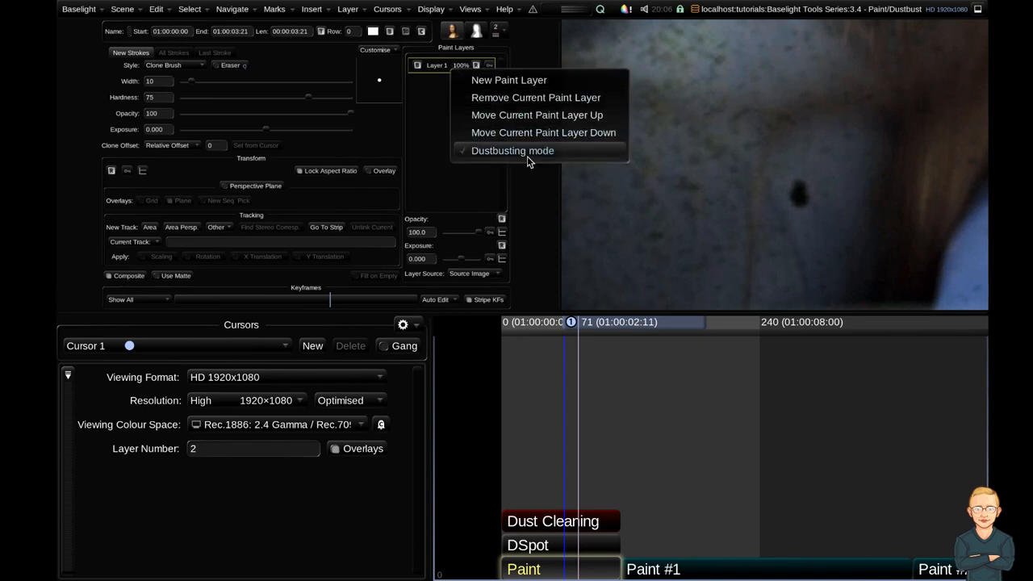
left_click(512, 151)
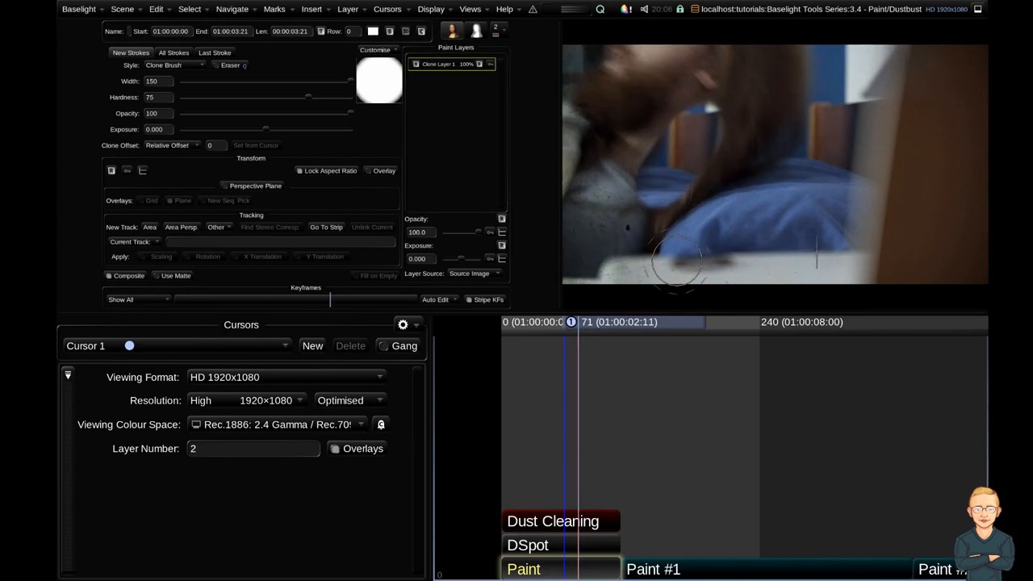
mouse_move(848, 235)
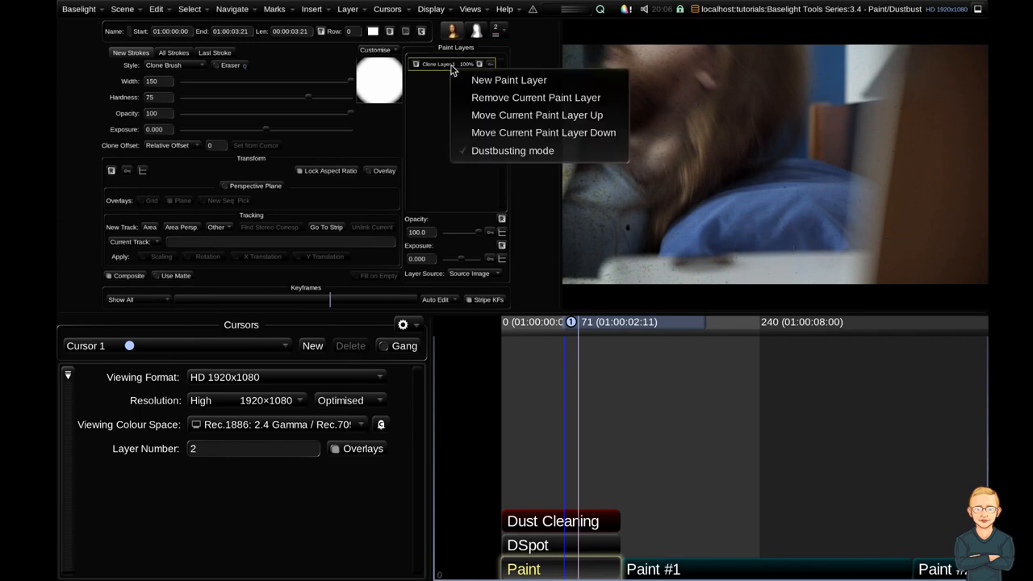
left_click(513, 151)
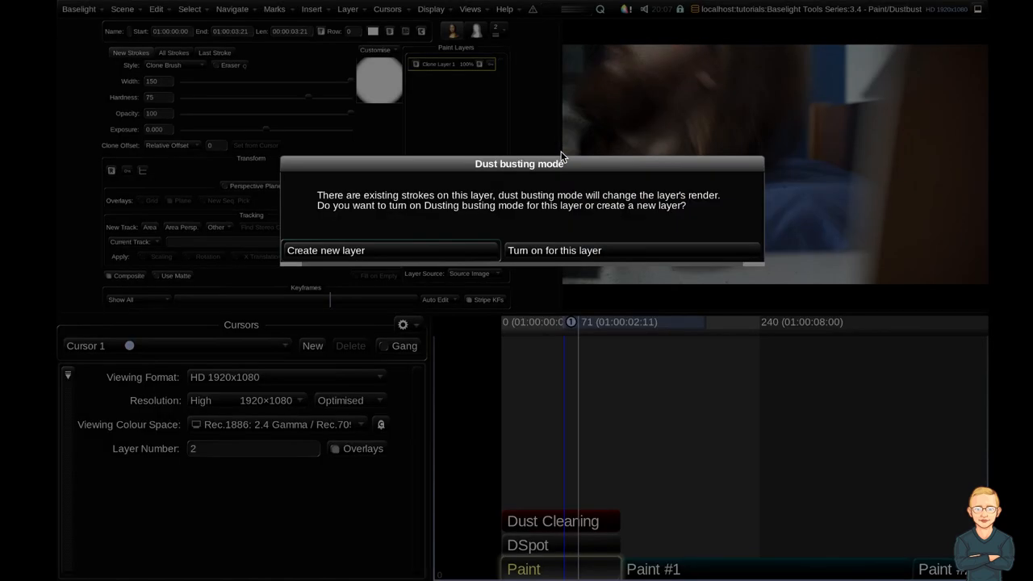
mouse_move(605, 231)
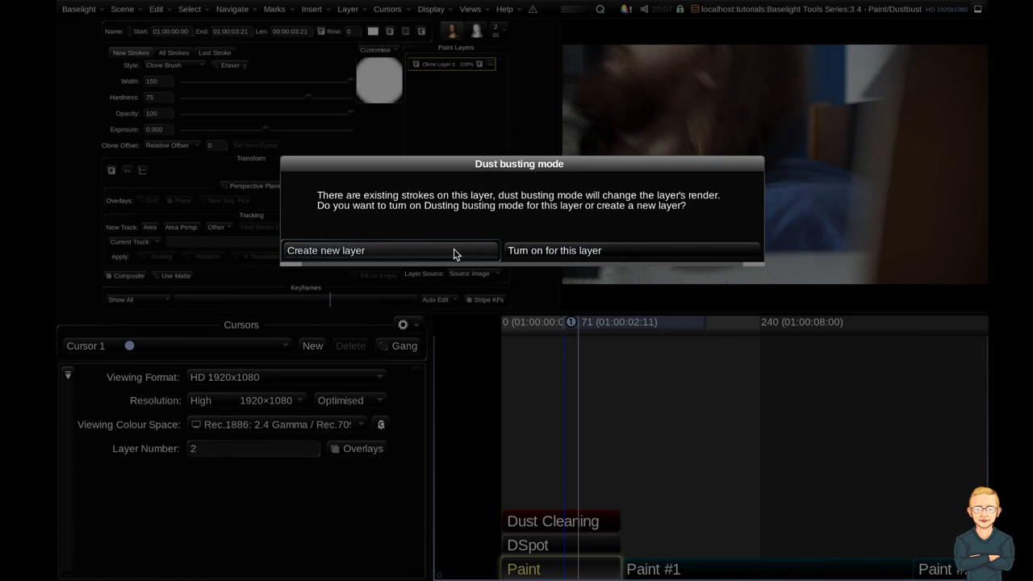
left_click(326, 250)
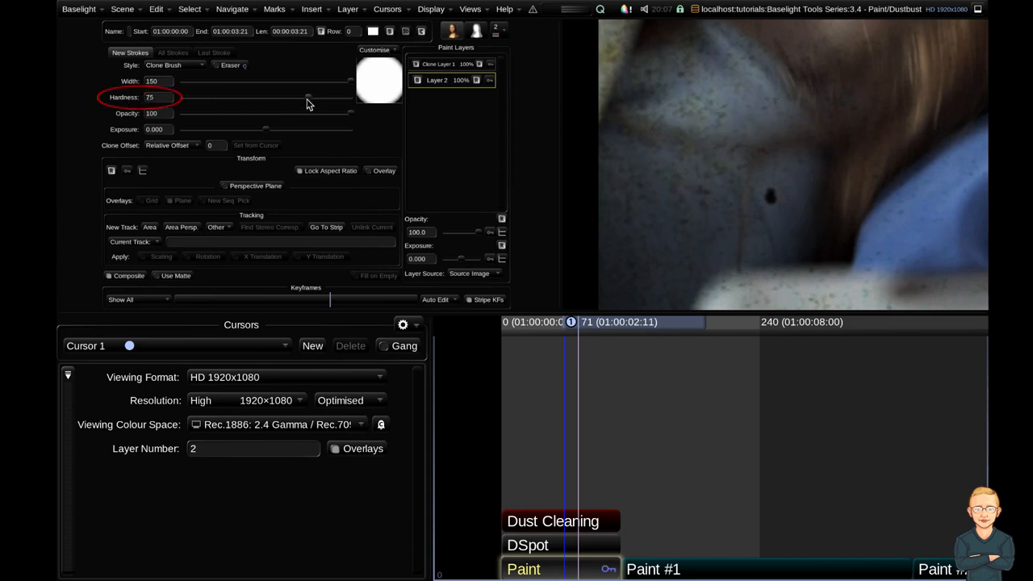
- Adjust the brush Hardness slider for the second paint layer
left_click_drag(339, 97, 307, 97)
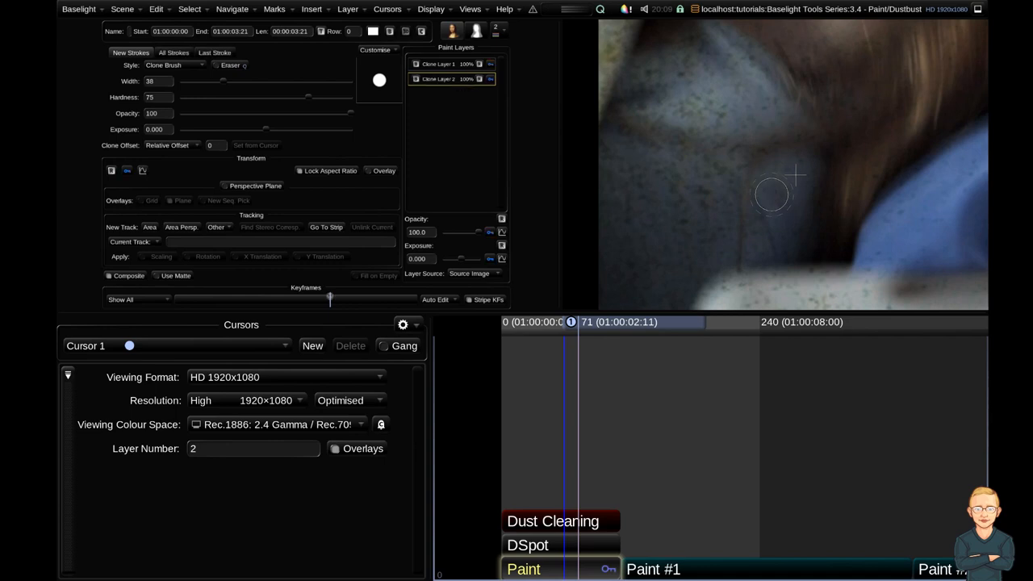
mouse_move(799, 230)
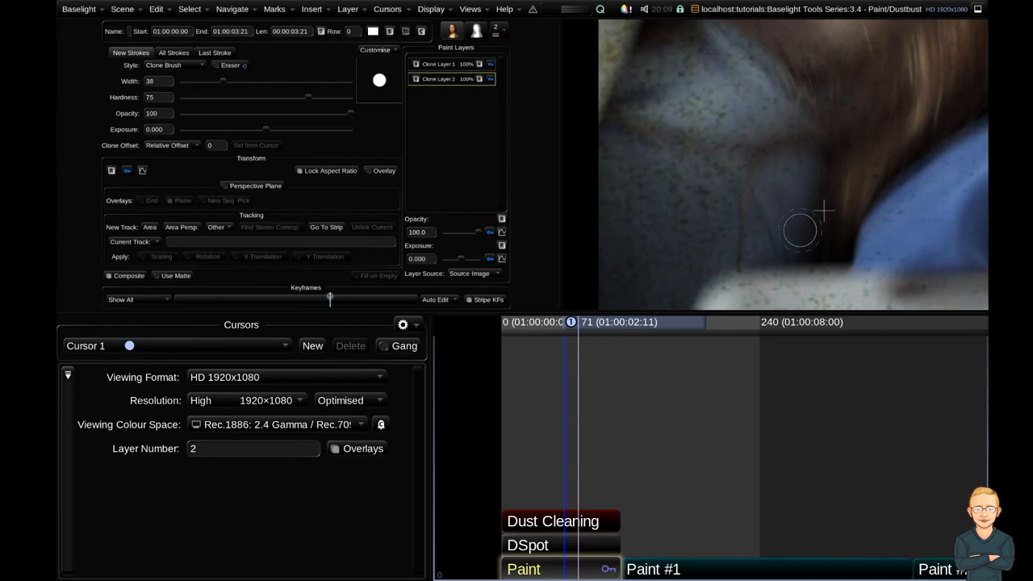
mouse_move(779, 200)
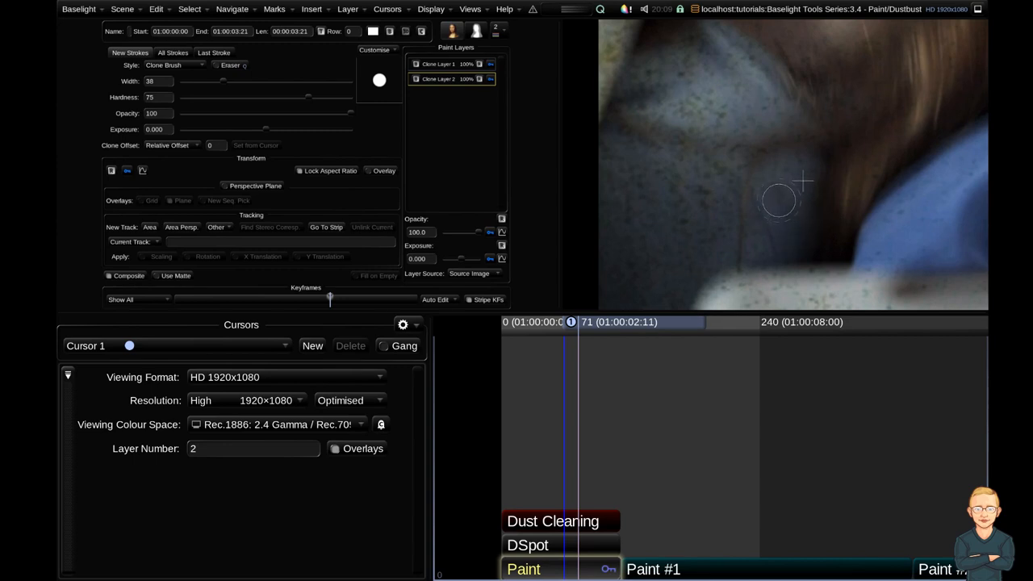
mouse_move(883, 208)
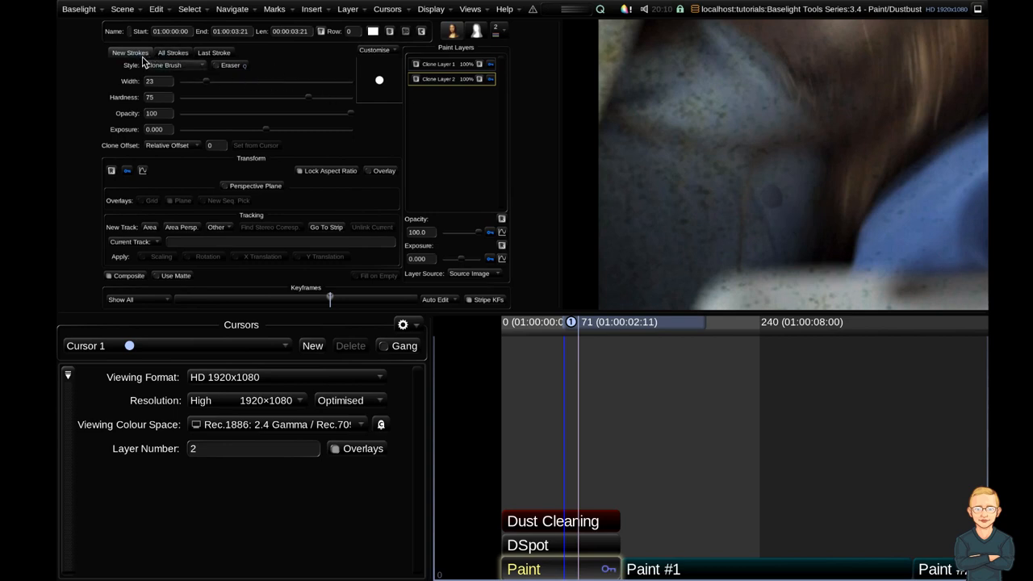
- Switch to editing the Last Stroke of the dust paint
left_click(173, 53)
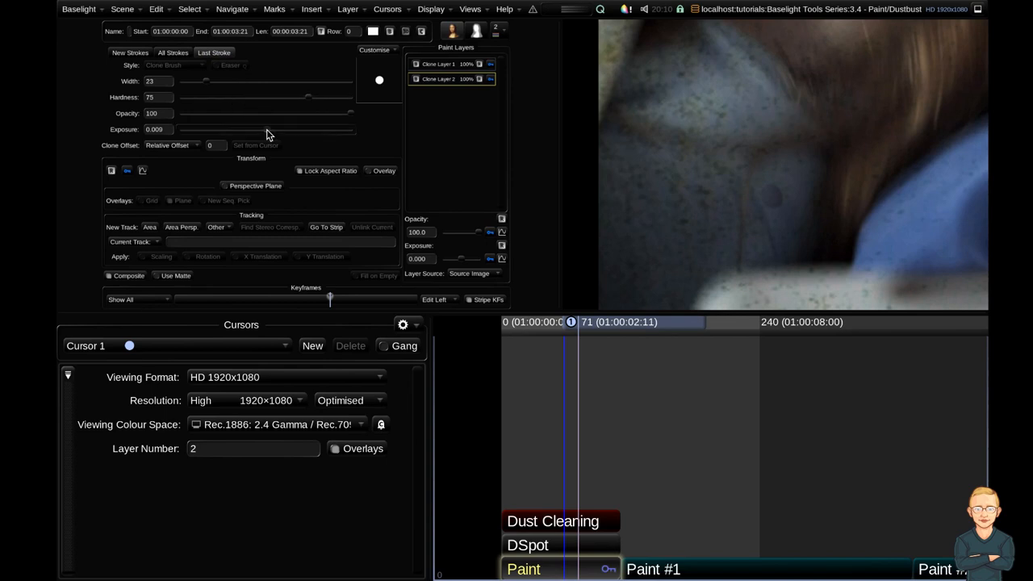
- Raise the last stroke's exposure slightly to 0.009, then click in the timeline
left_click_drag(268, 129, 289, 129)
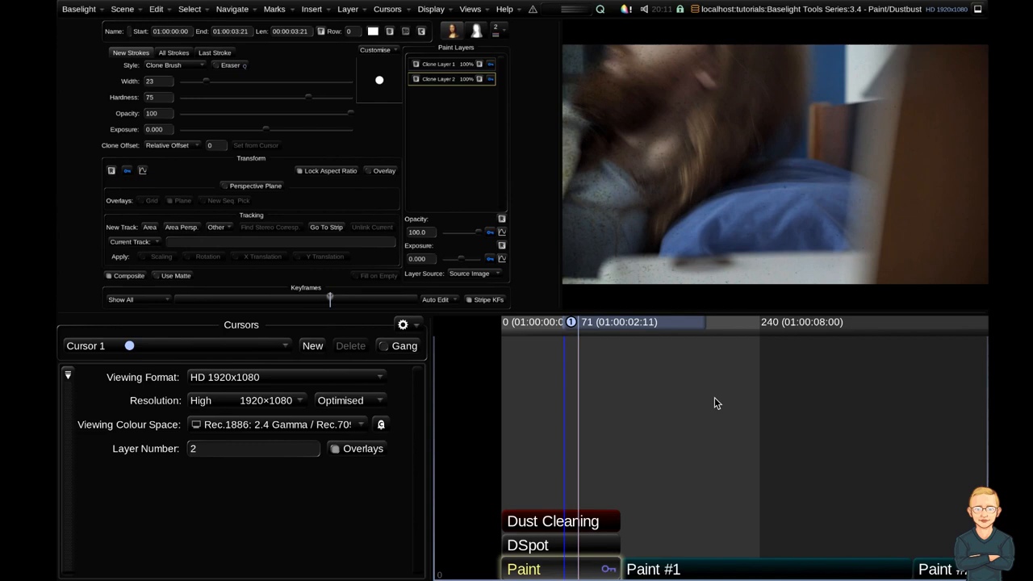
mouse_move(698, 376)
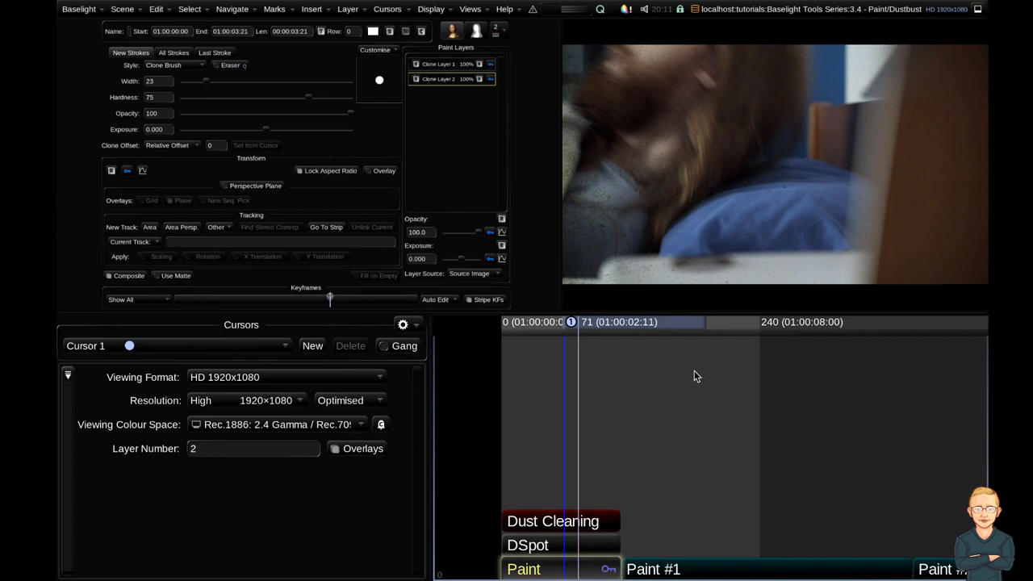
mouse_move(697, 377)
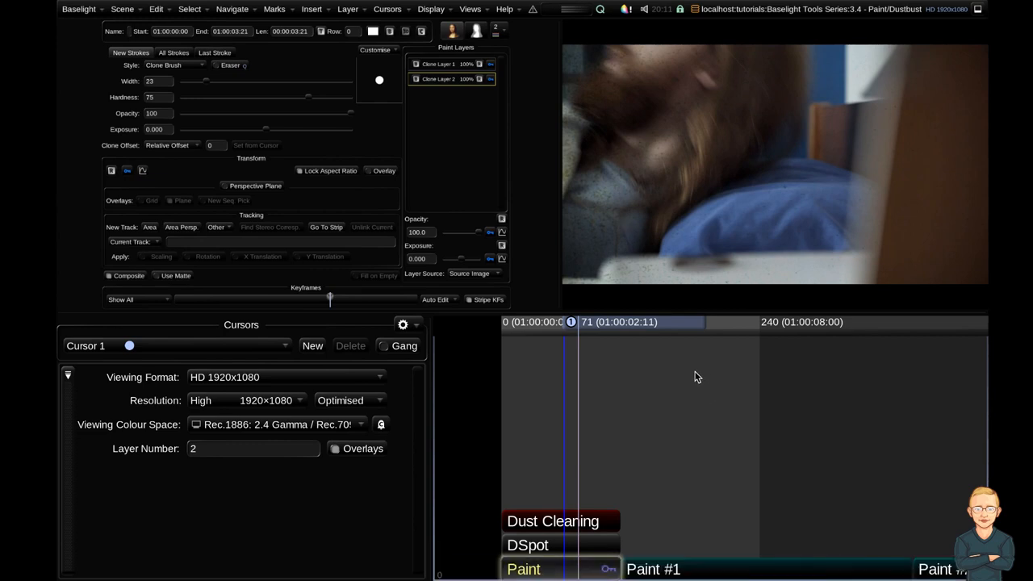
left_click(528, 545)
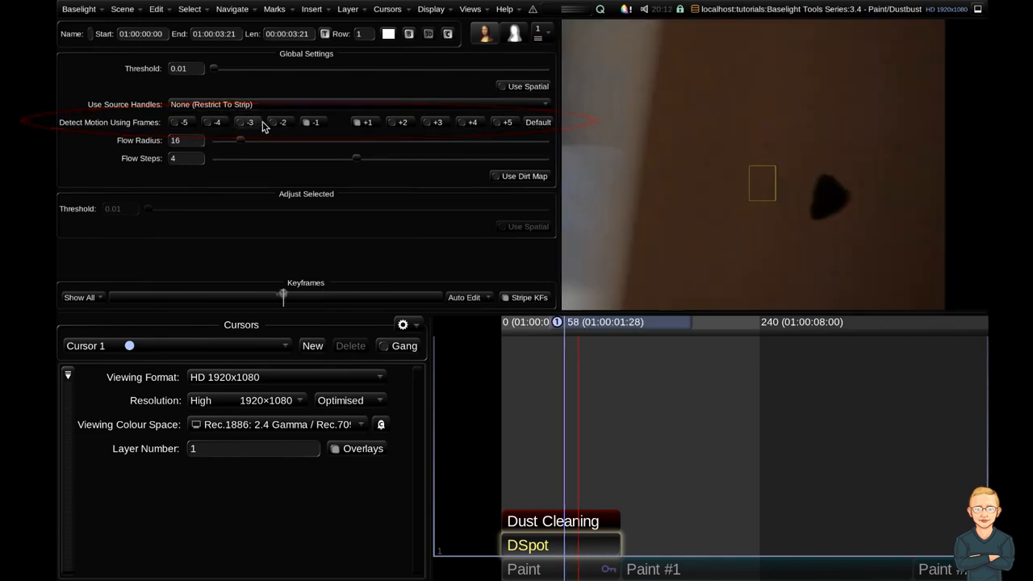
- Enable the -2 and +2 frames in the DSpot Detect Motion Using Frames row
left_click(282, 122)
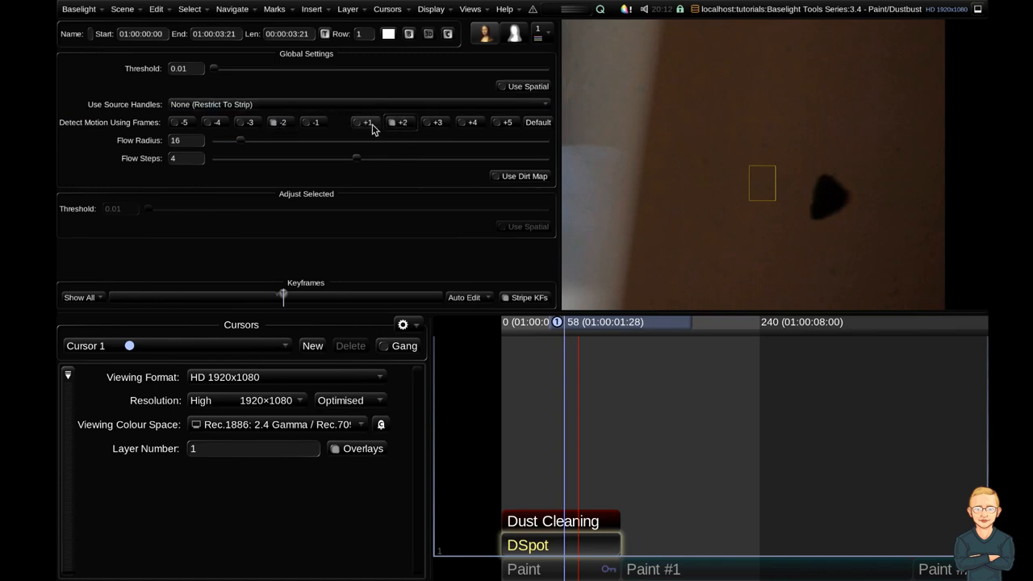
left_click(403, 122)
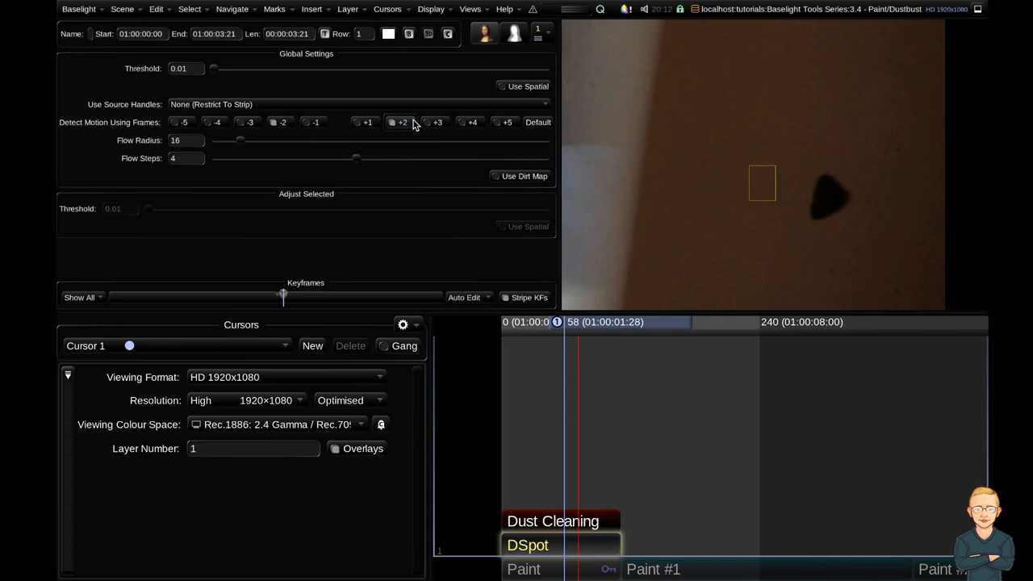
mouse_move(411, 135)
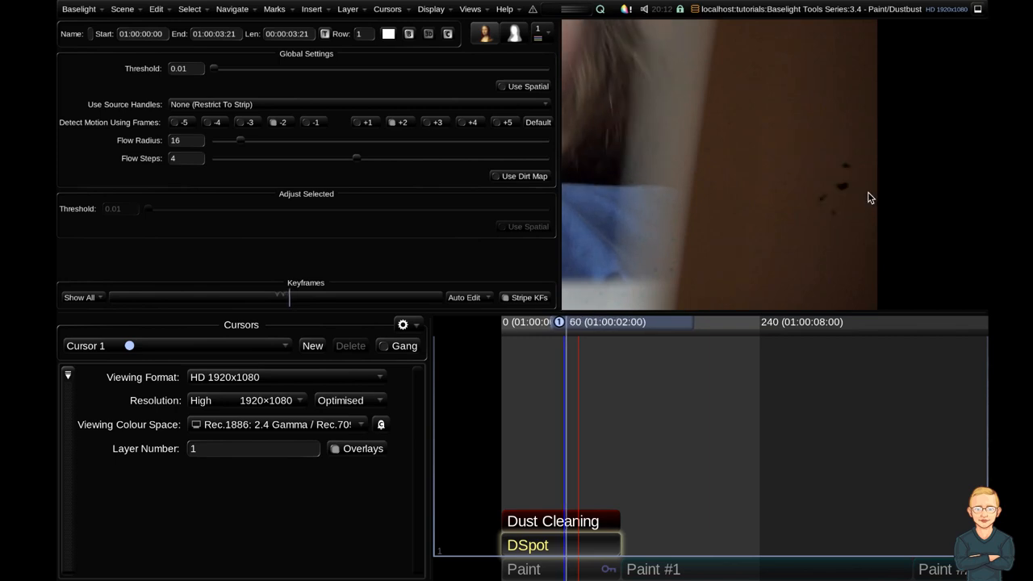
left_click(366, 122)
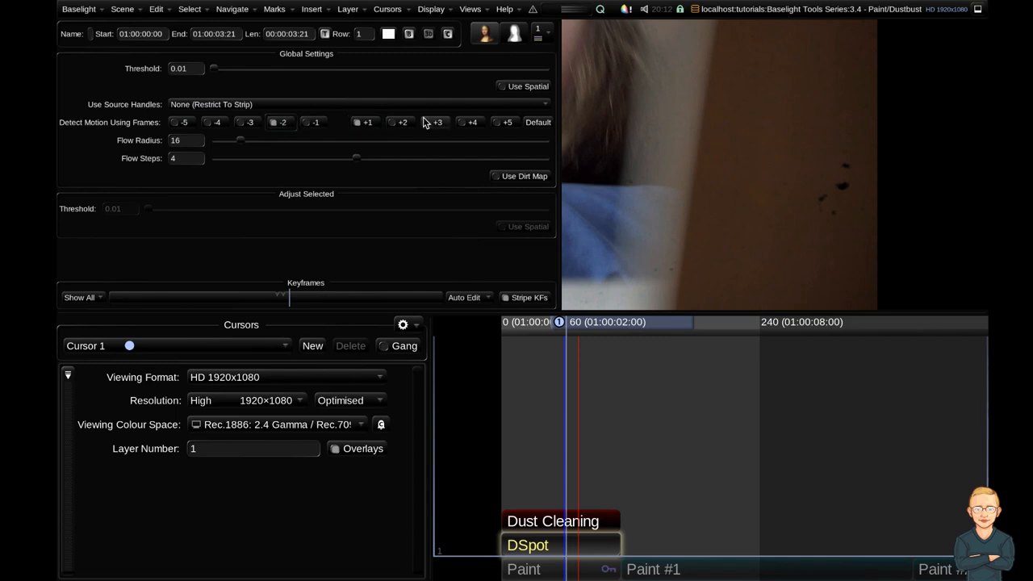
left_click(401, 122)
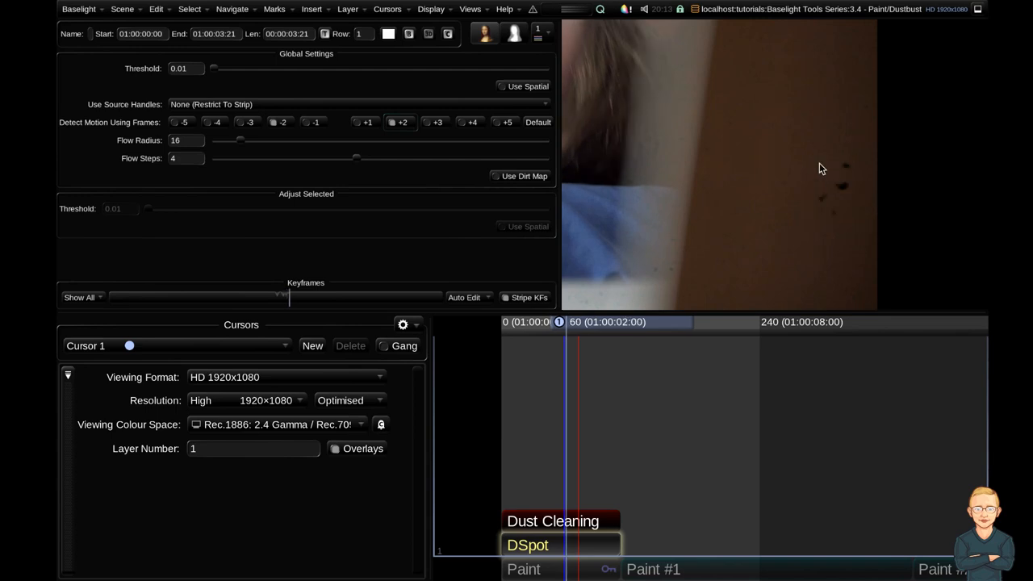
- Box the small speck cluster on the wall with DSpot and adjust the motion-frame buttons
left_click_drag(815, 153, 853, 223)
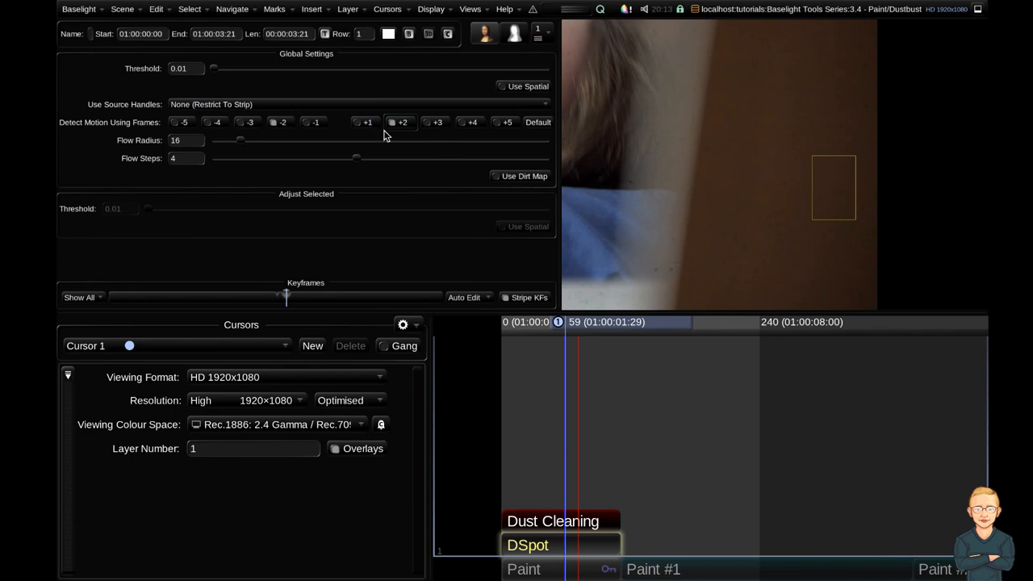
left_click(314, 121)
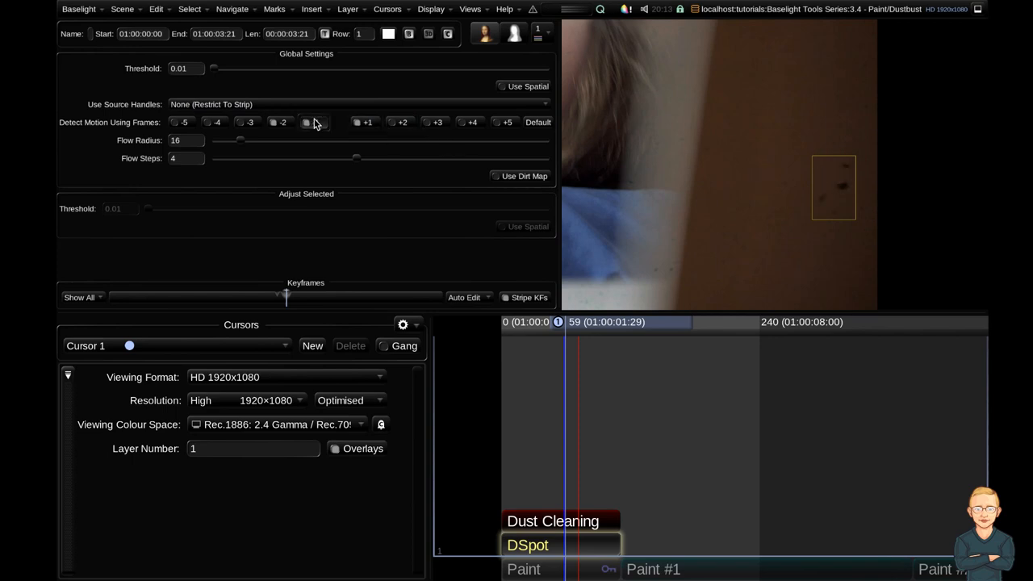
left_click(314, 121)
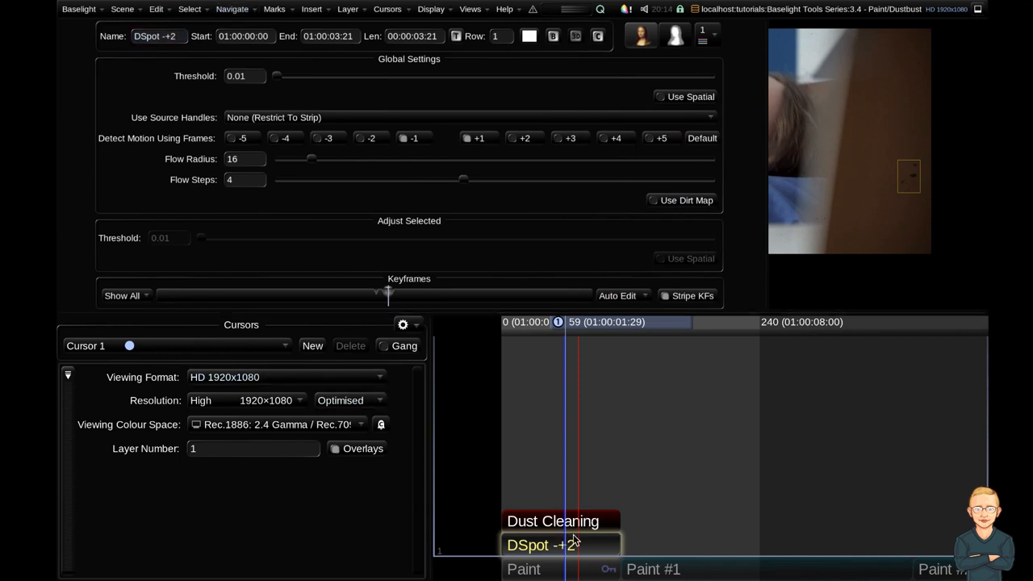
- Re-enable the +2 frame for DSpot motion detection
left_click(525, 137)
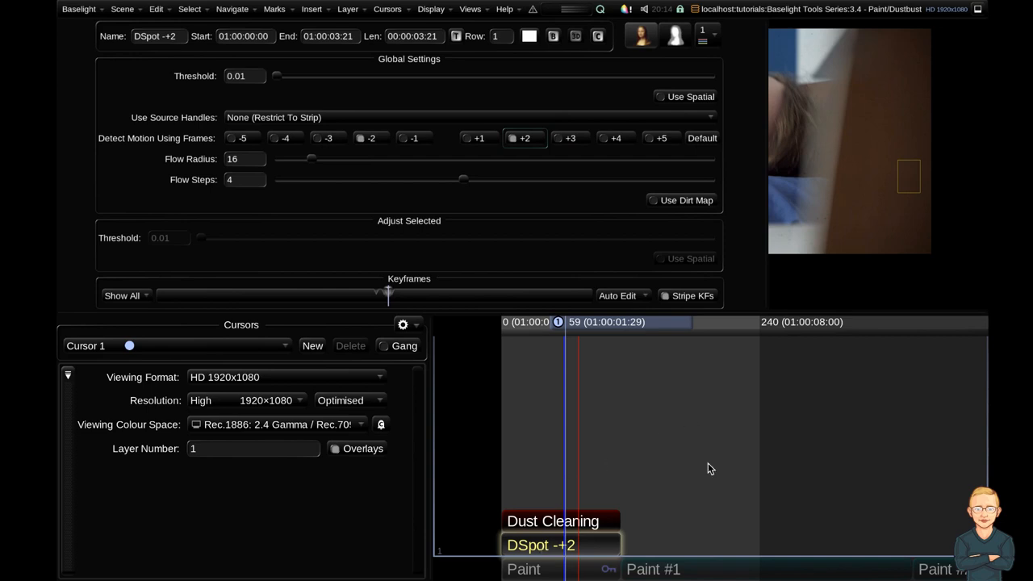
mouse_move(718, 246)
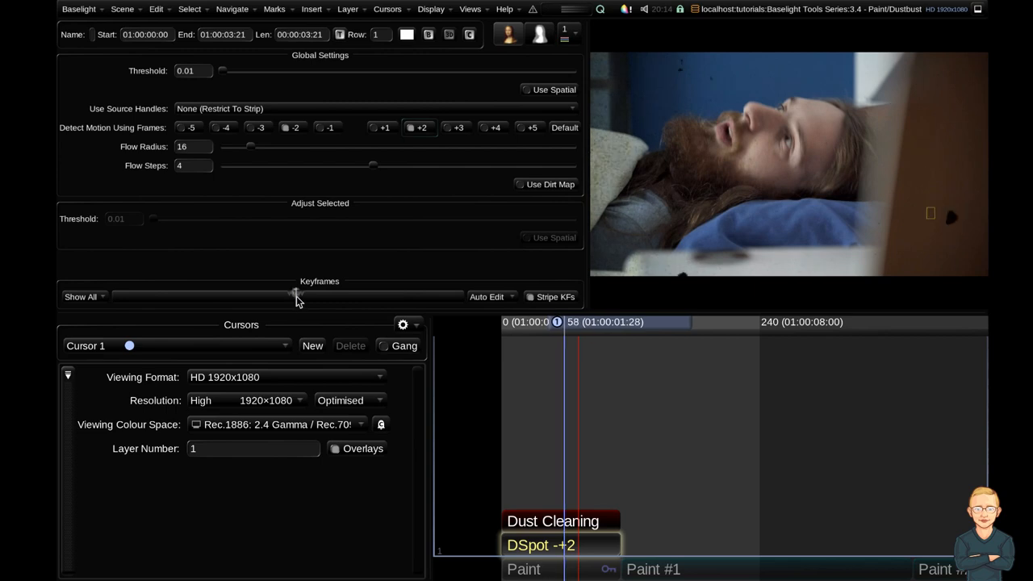
mouse_move(331, 329)
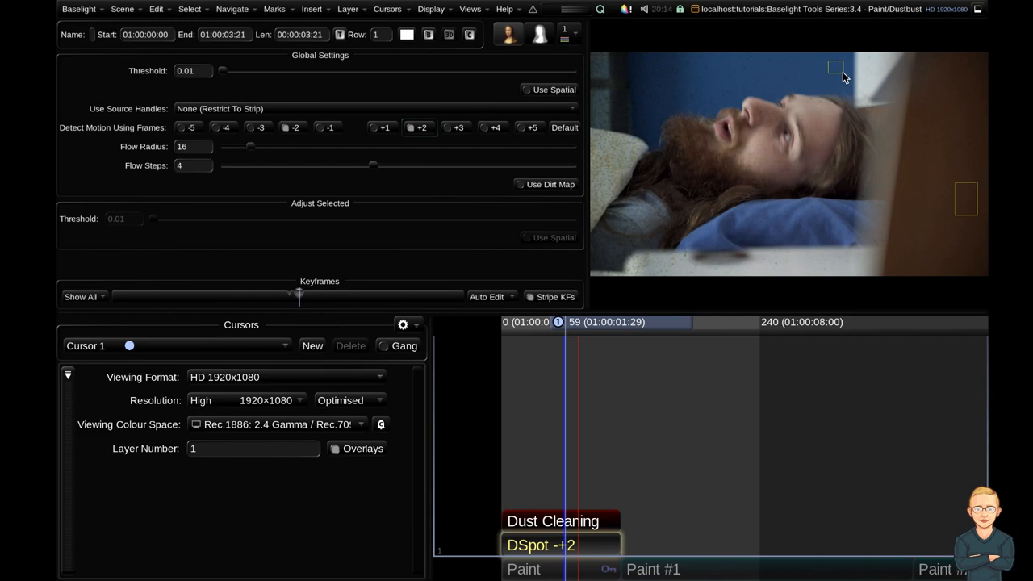
mouse_move(841, 74)
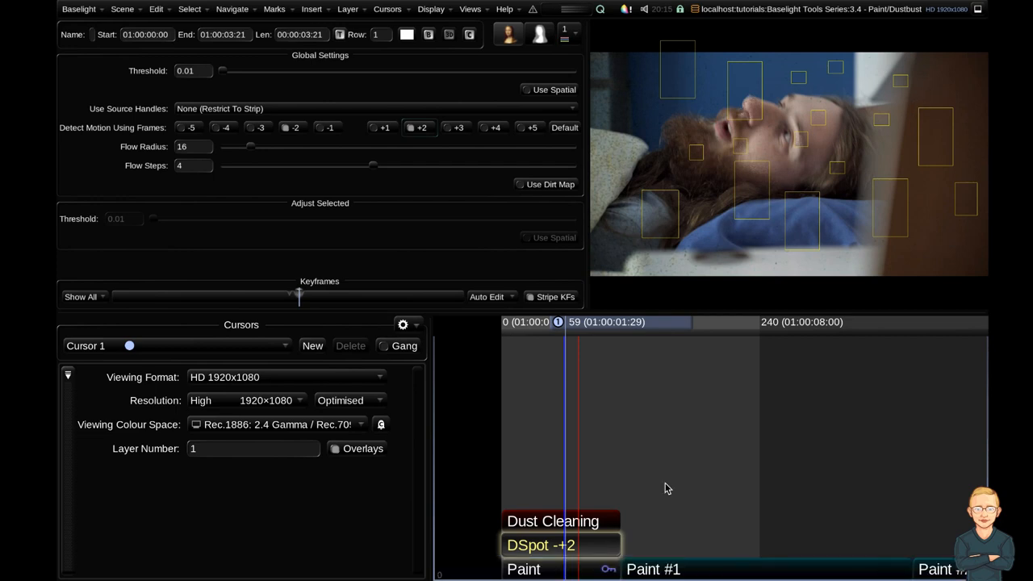
mouse_move(670, 480)
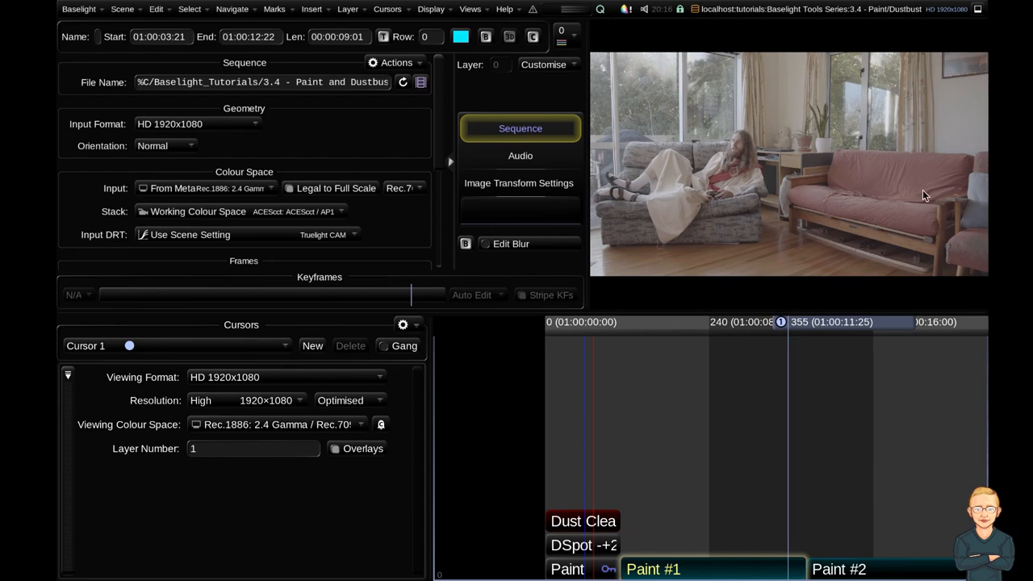
mouse_move(815, 218)
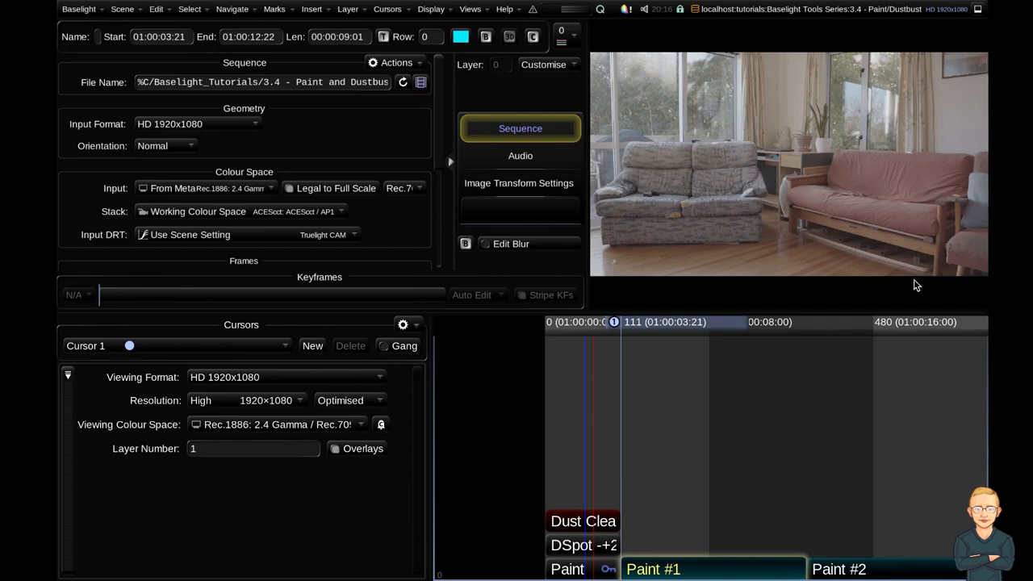
mouse_move(522, 334)
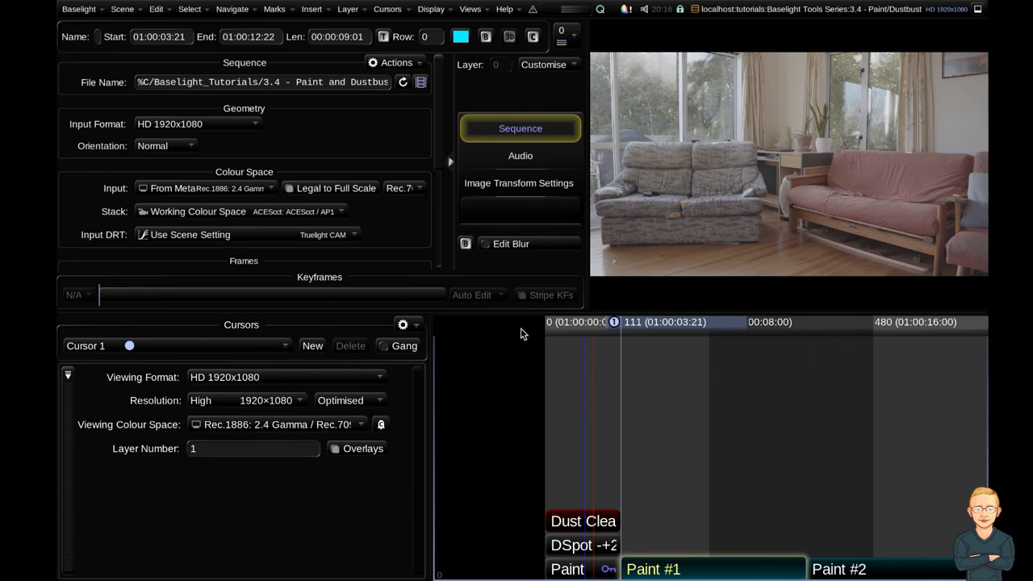
- Turn on dustbusting mode in Paint Layers and set Clone Offset to Absolute Frame
left_click(311, 8)
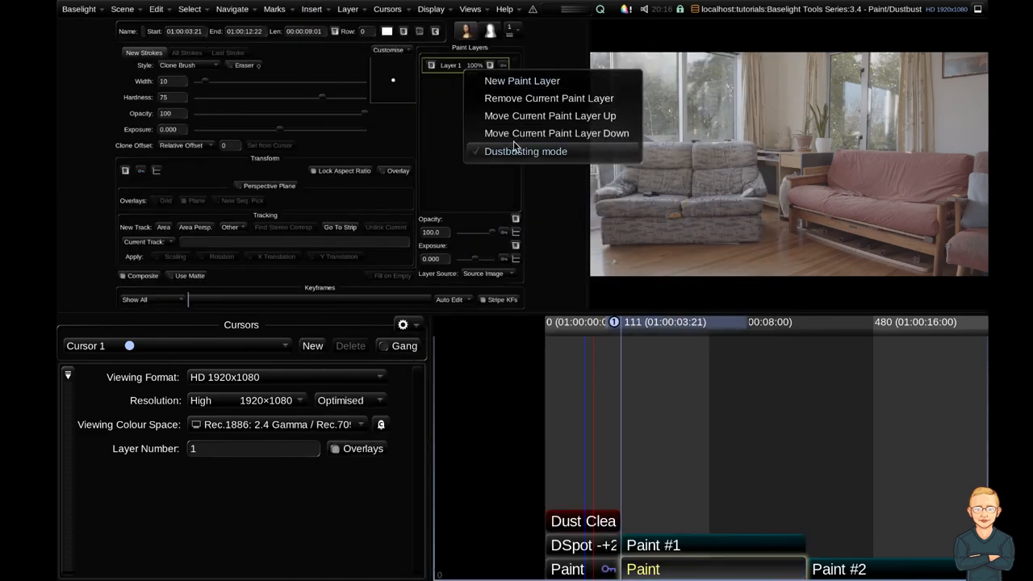
left_click(525, 151)
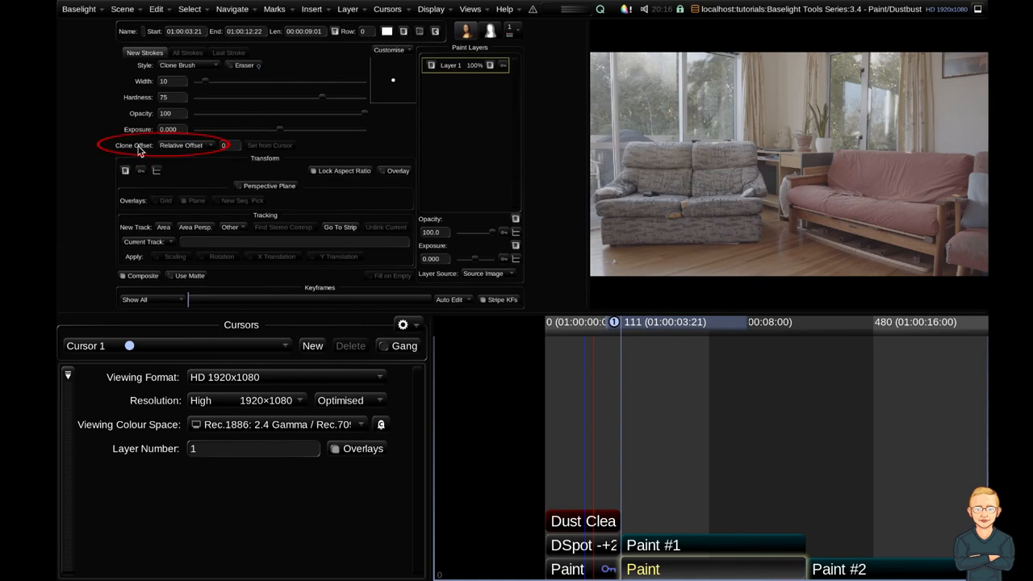
left_click(186, 145)
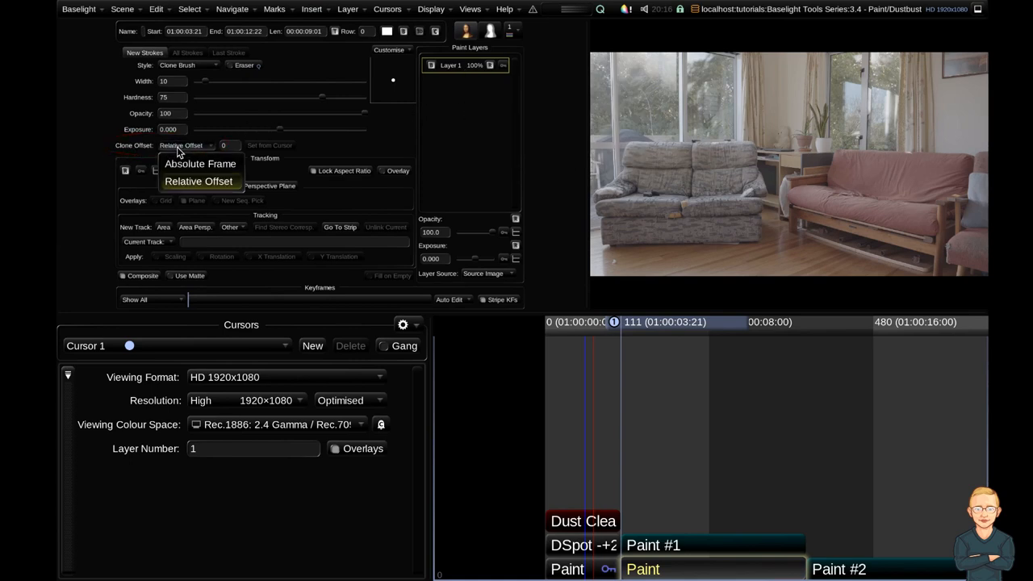
left_click(199, 164)
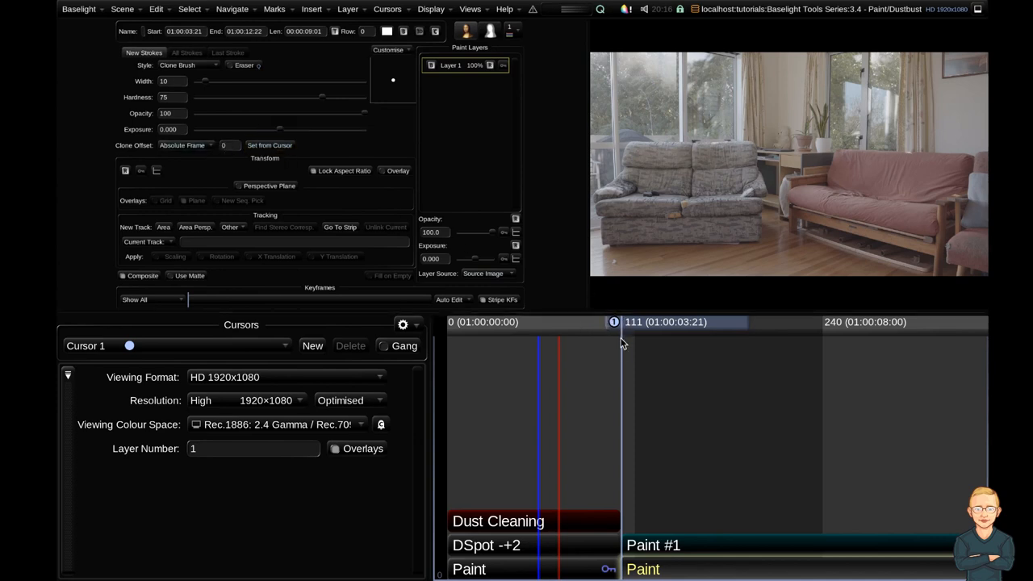
mouse_move(686, 480)
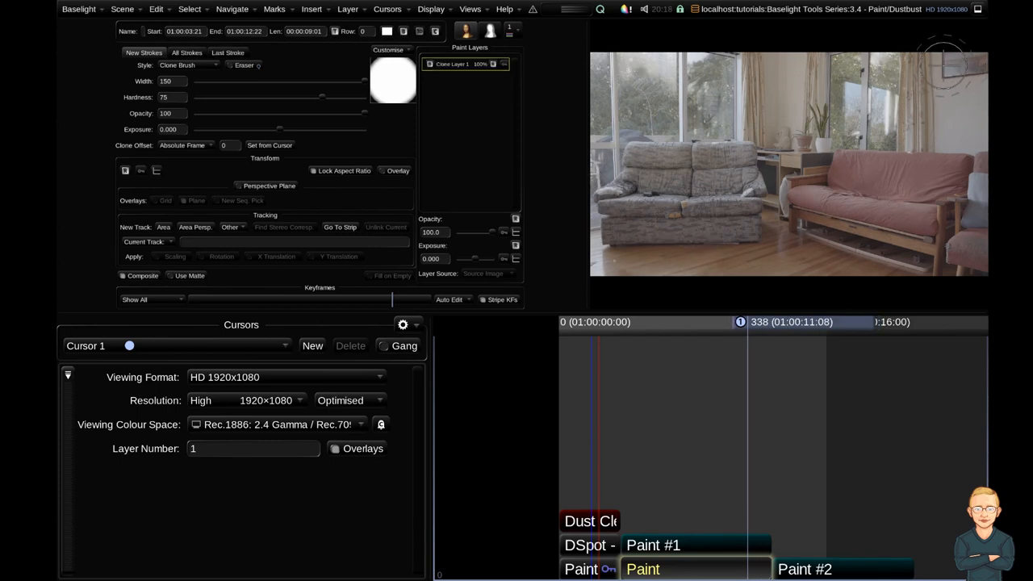
mouse_move(666, 565)
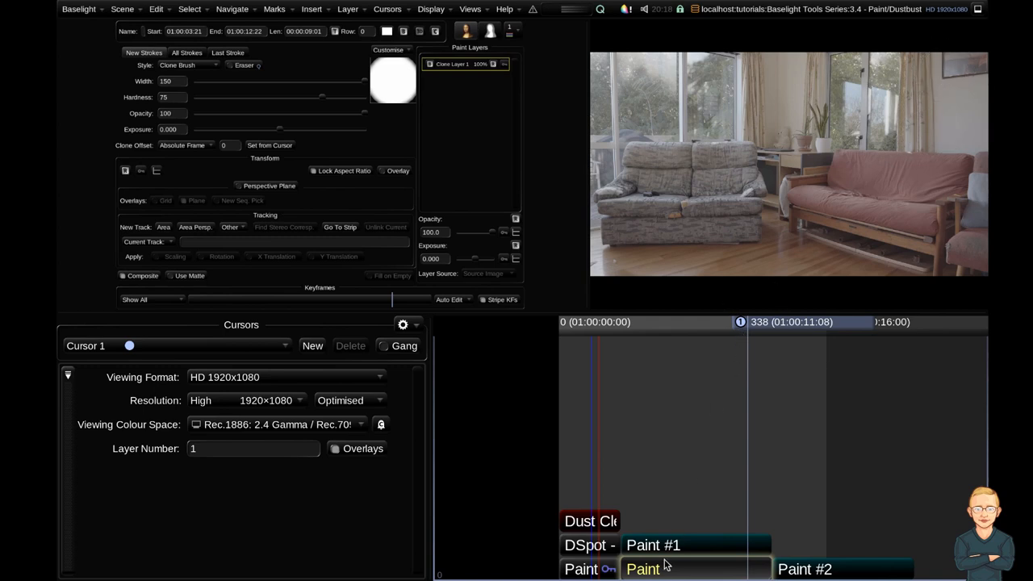